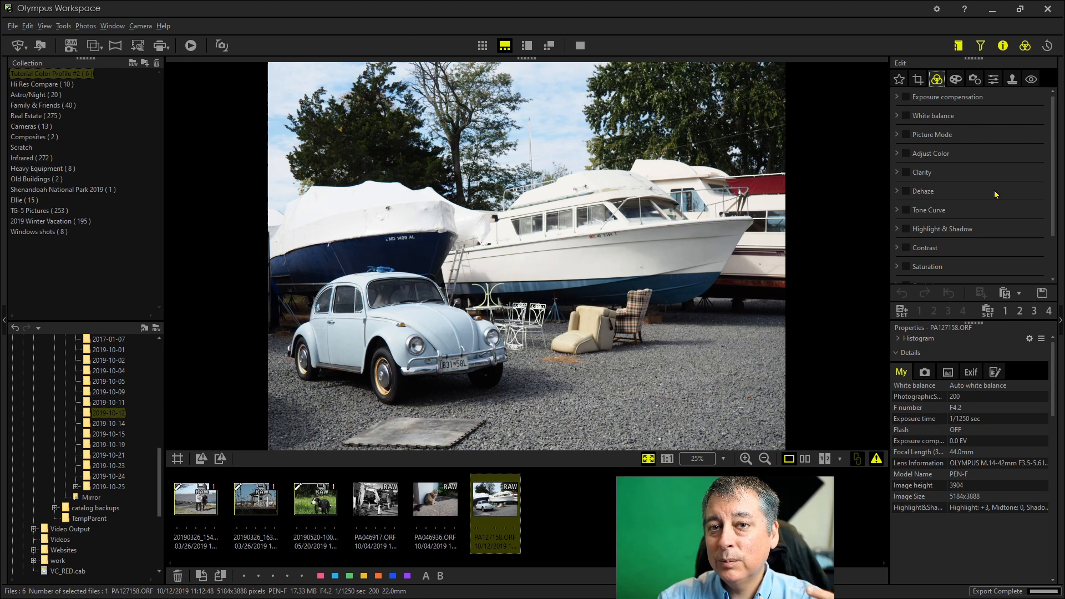
mouse_move(979, 174)
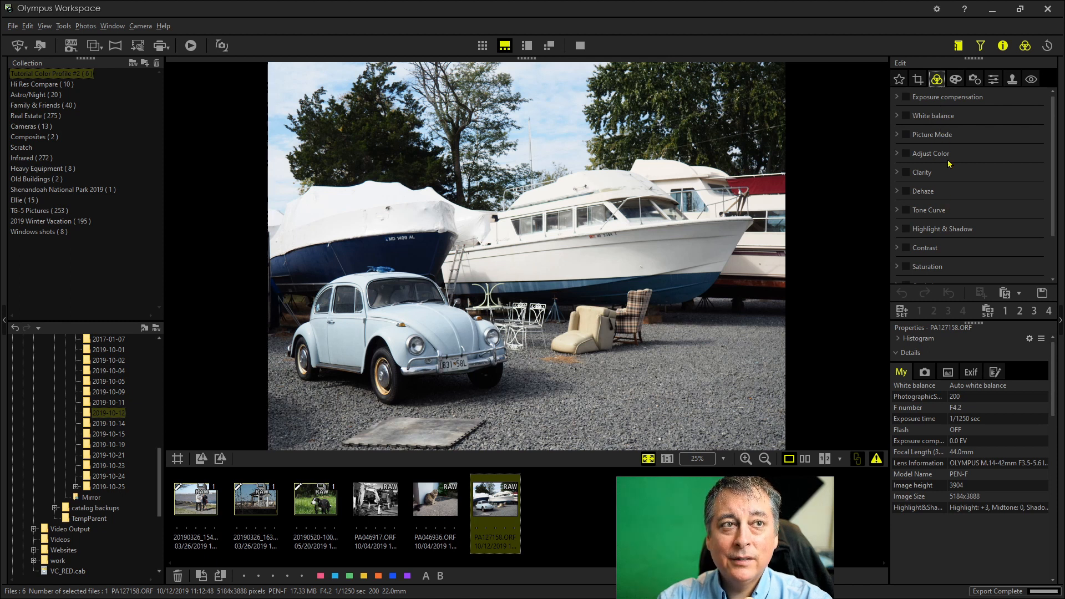
mouse_move(956, 167)
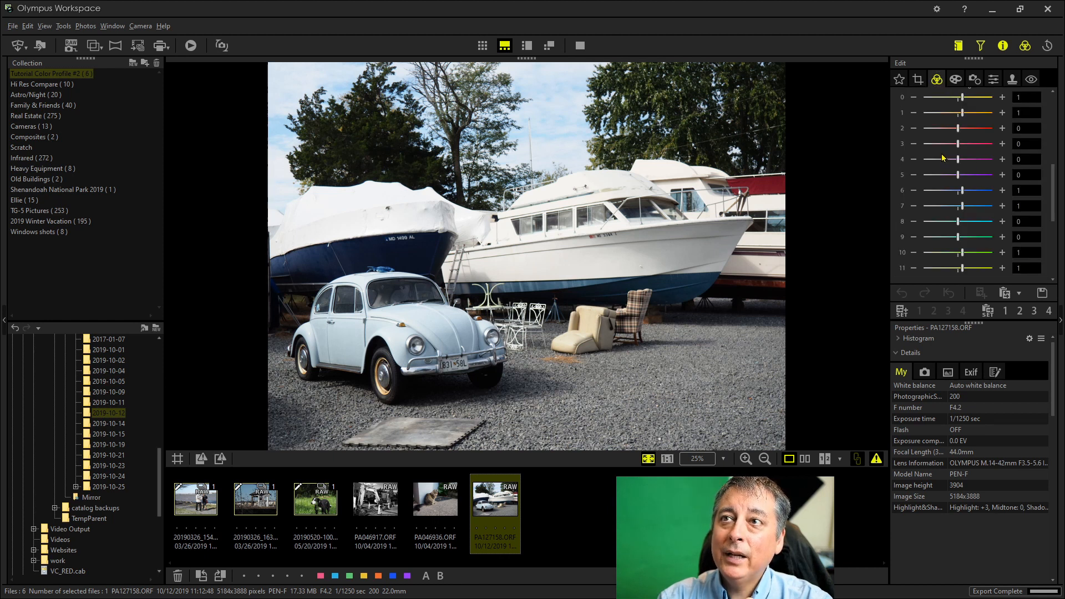
- Check the beetle photo's colour sliders and its Highlight & Shadow values of 3 and -3
left_click(937, 78)
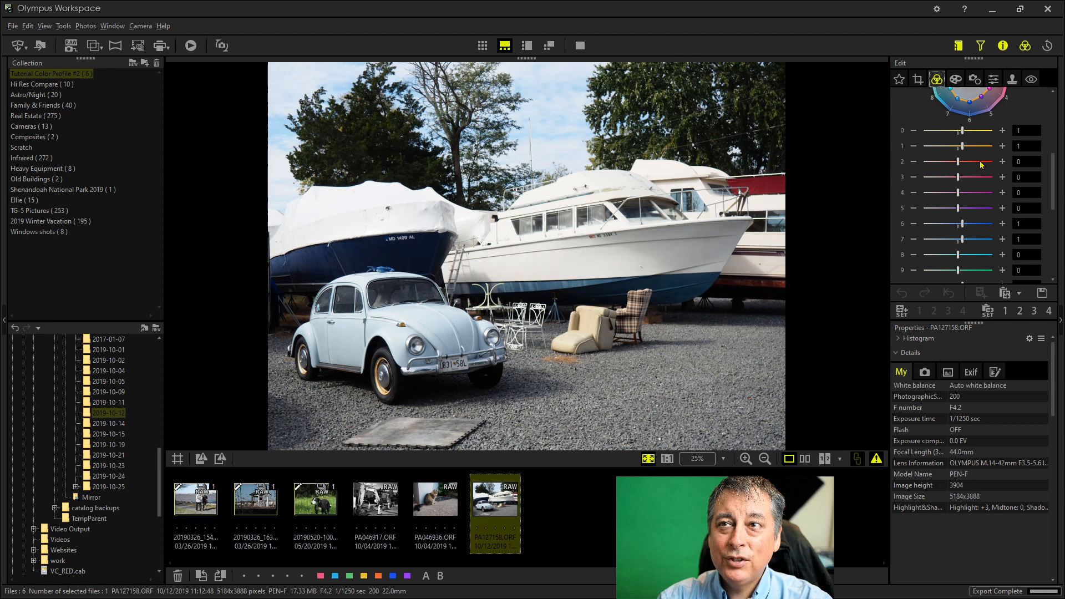
scroll("down", 3)
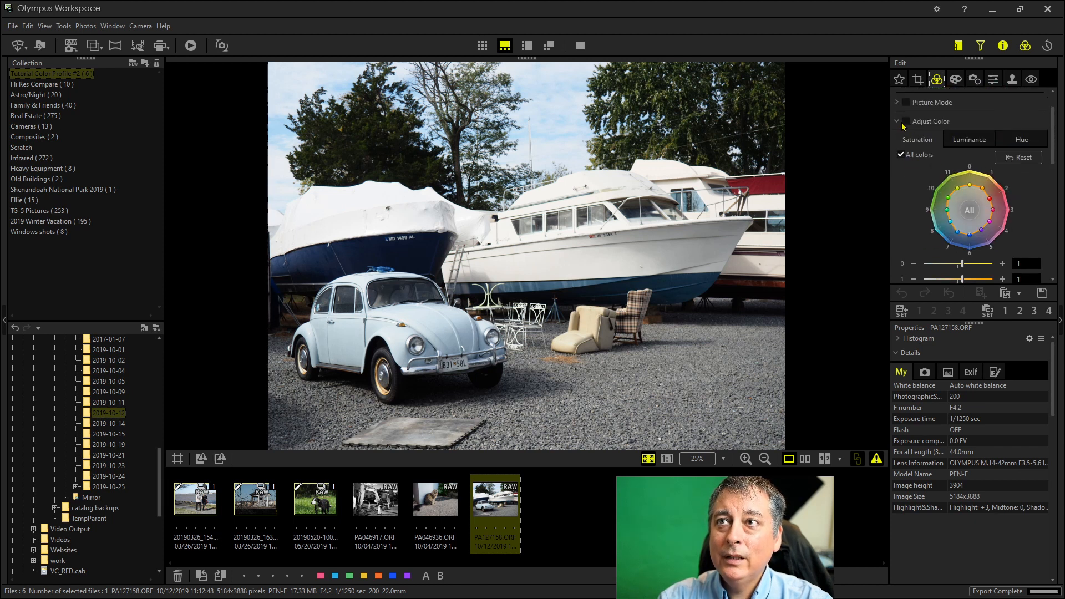
left_click(897, 120)
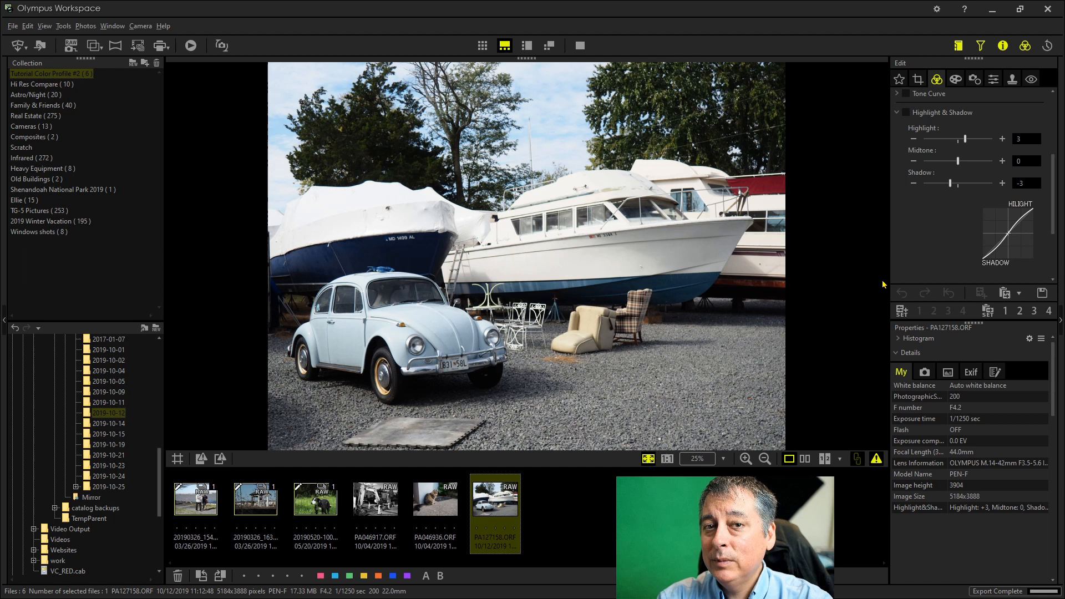
mouse_move(798, 313)
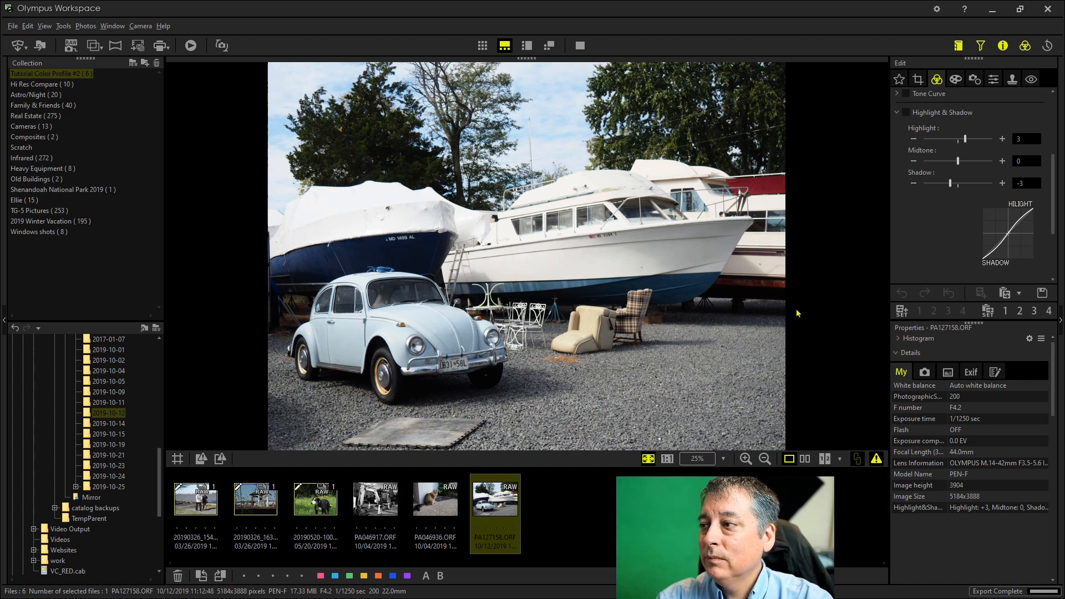
mouse_move(189, 508)
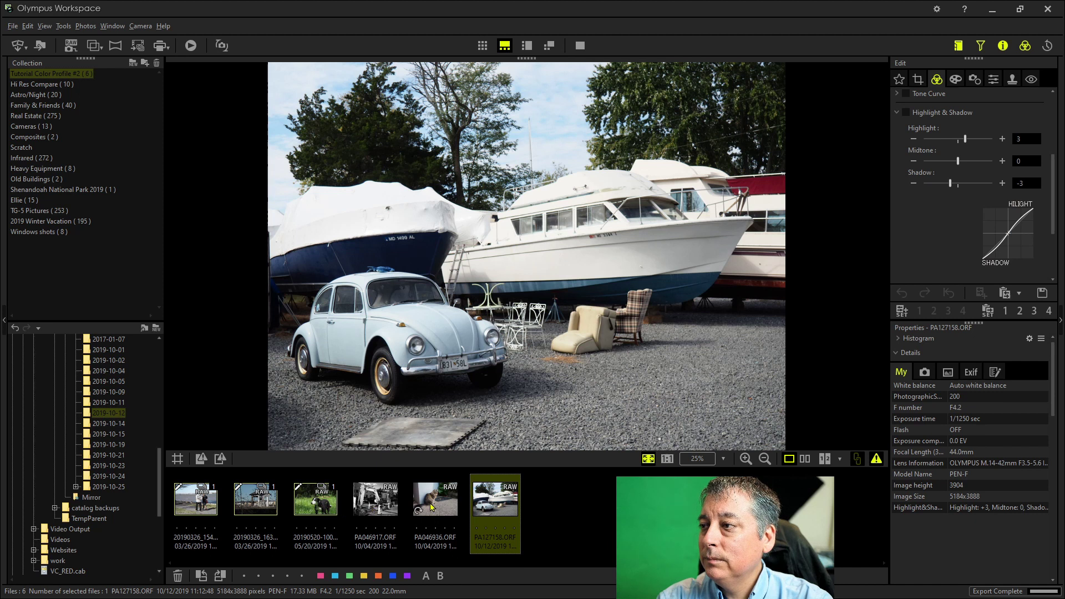
- Look over the cat photo's Edit settings, then open the black-and-white excavator photo
left_click(436, 499)
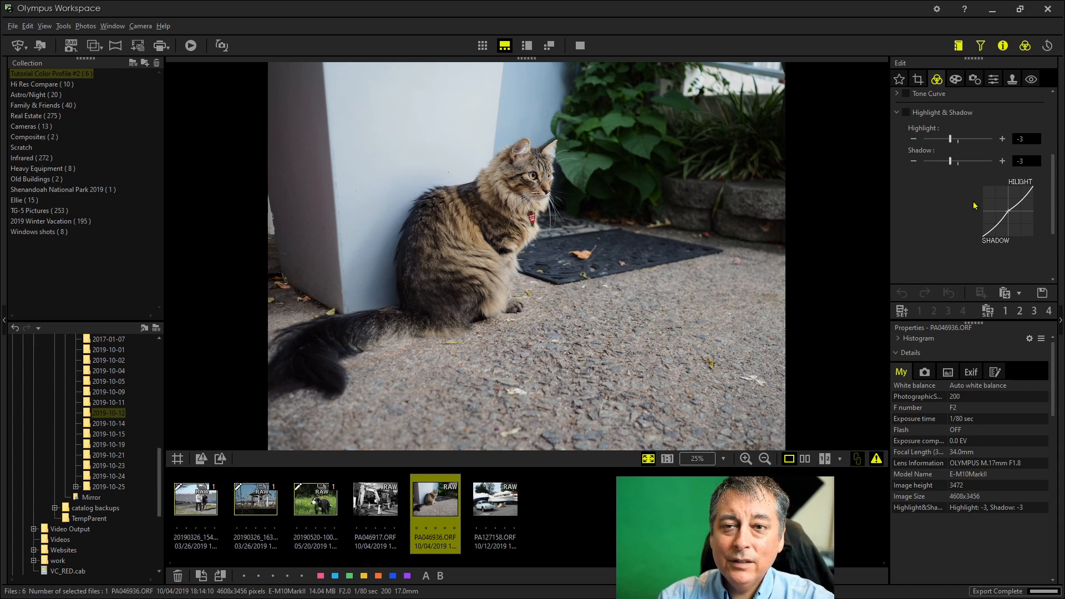
left_click(1002, 139)
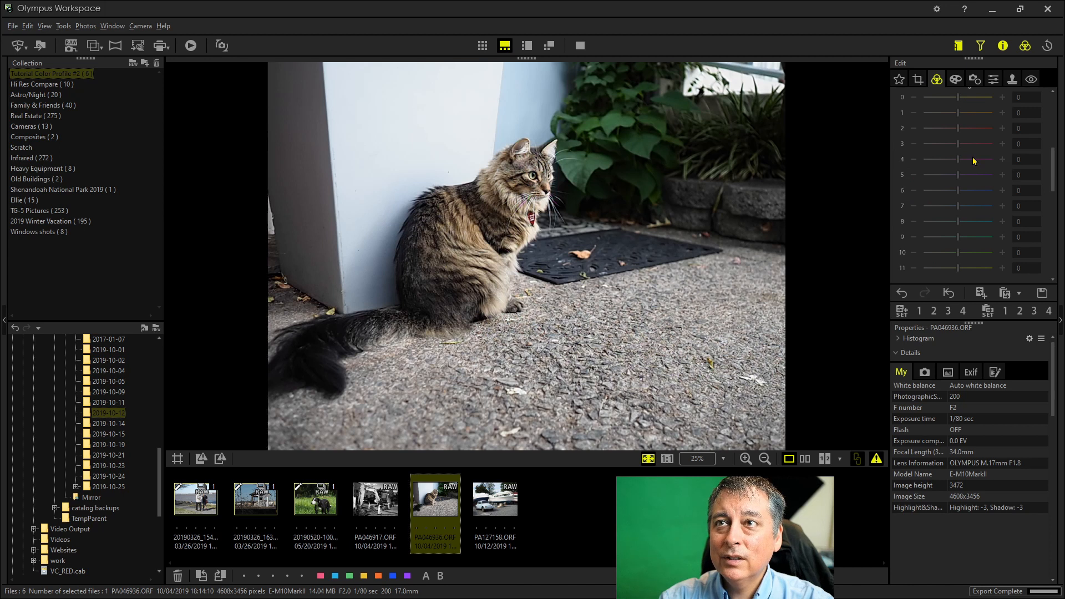
left_click(937, 79)
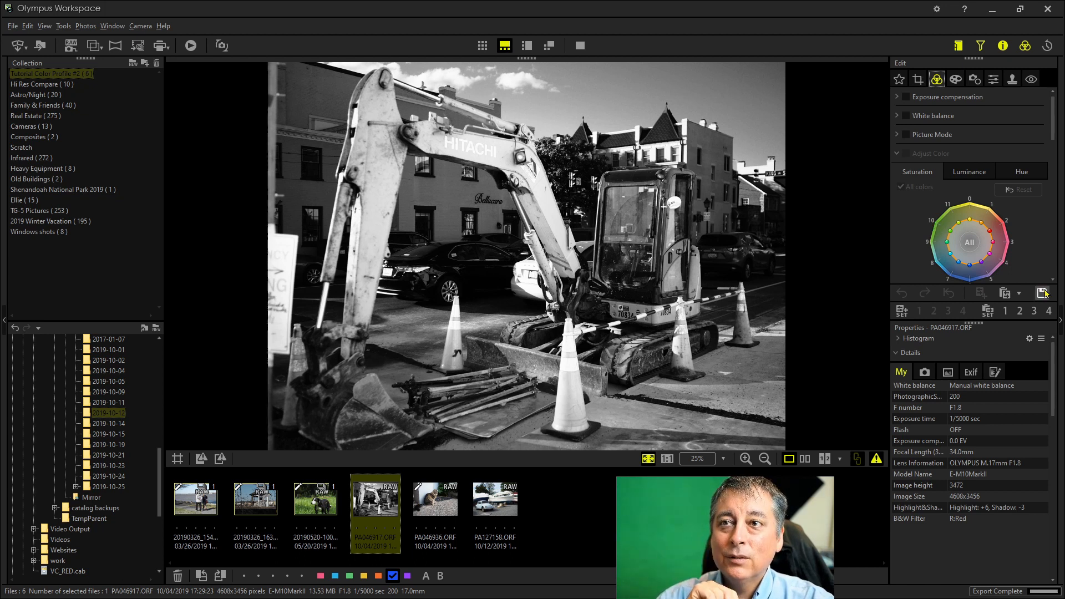
mouse_move(1042, 293)
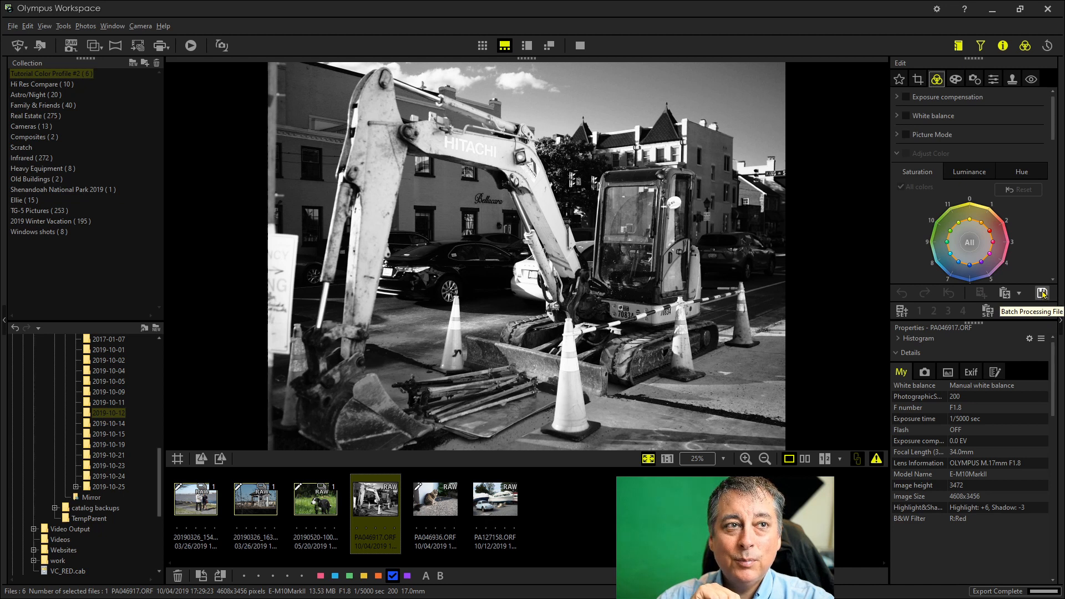
- Load the All Zero.oes batch processing file onto the excavator photo
left_click(1042, 293)
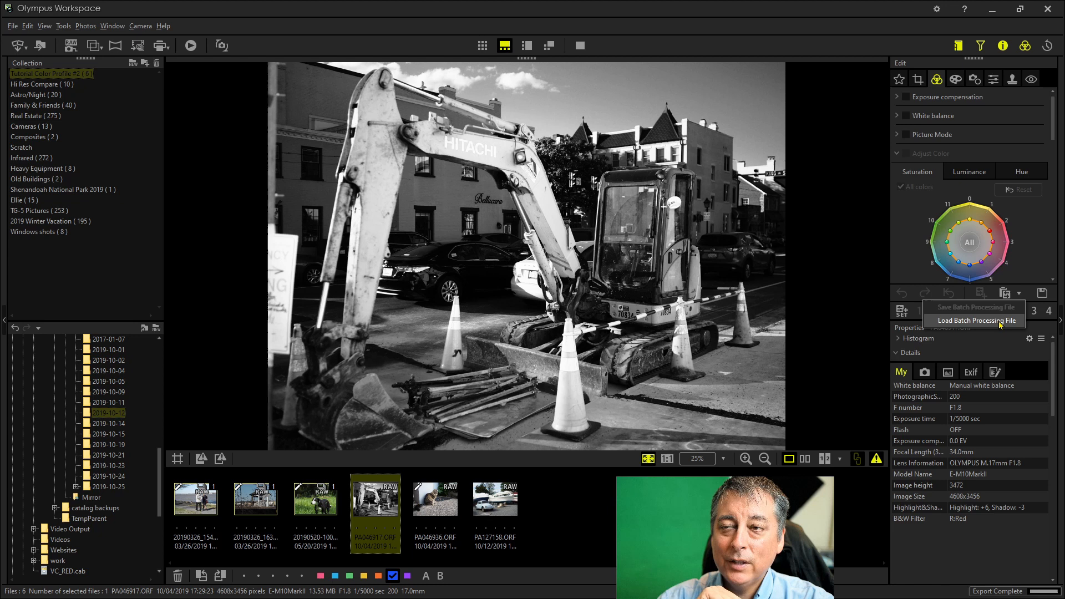
left_click(977, 321)
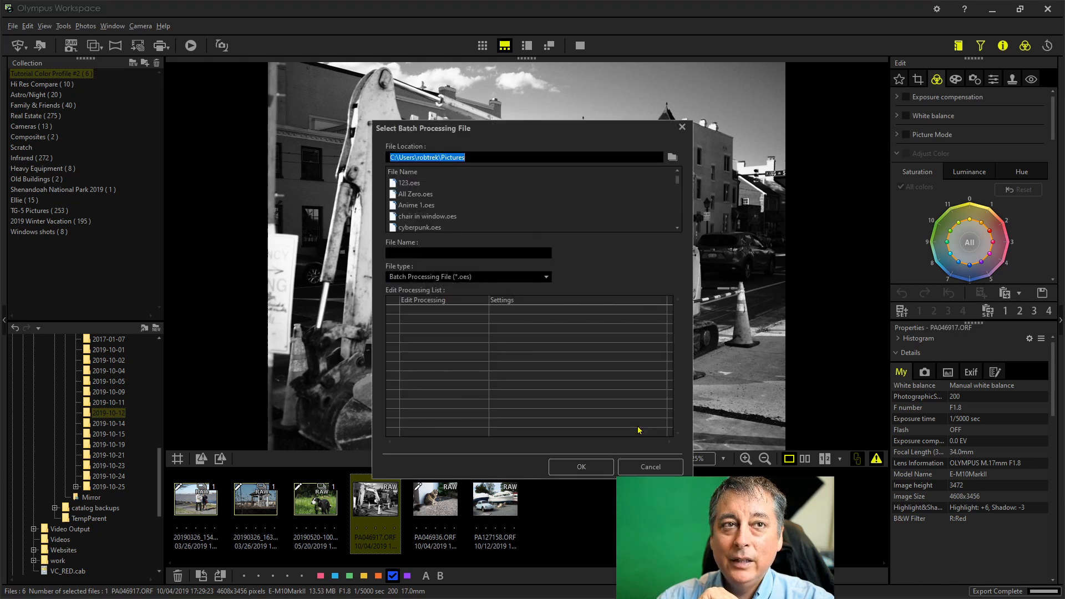
mouse_move(446, 204)
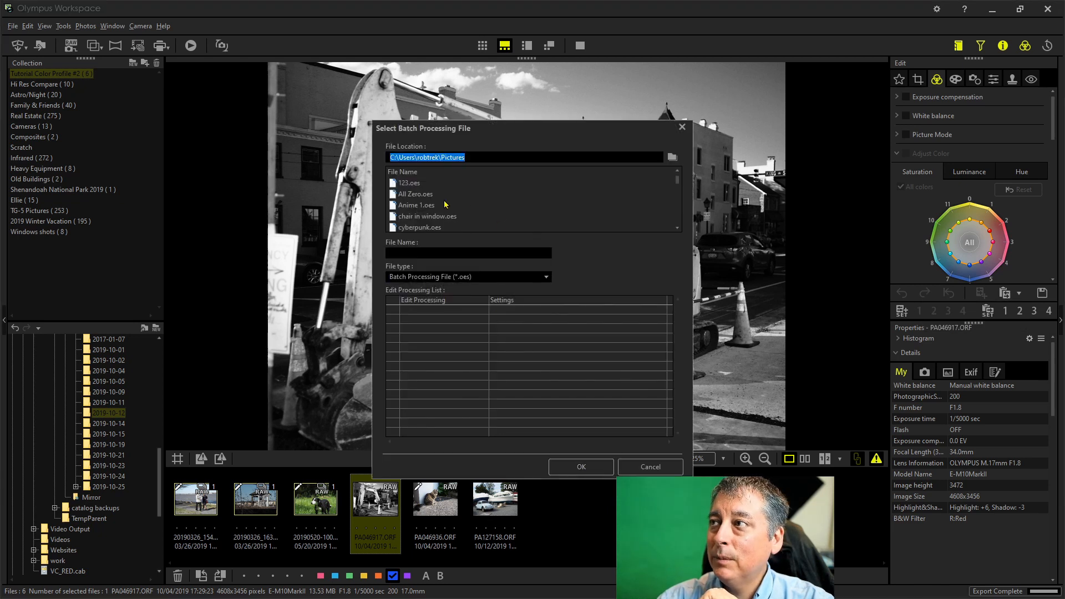
left_click(416, 194)
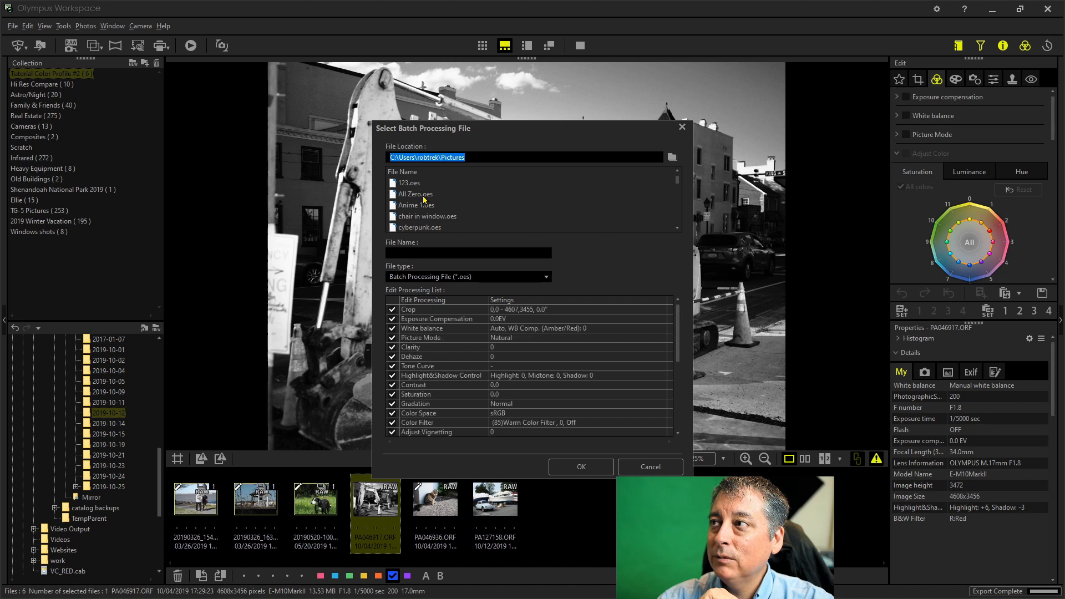
left_click(415, 194)
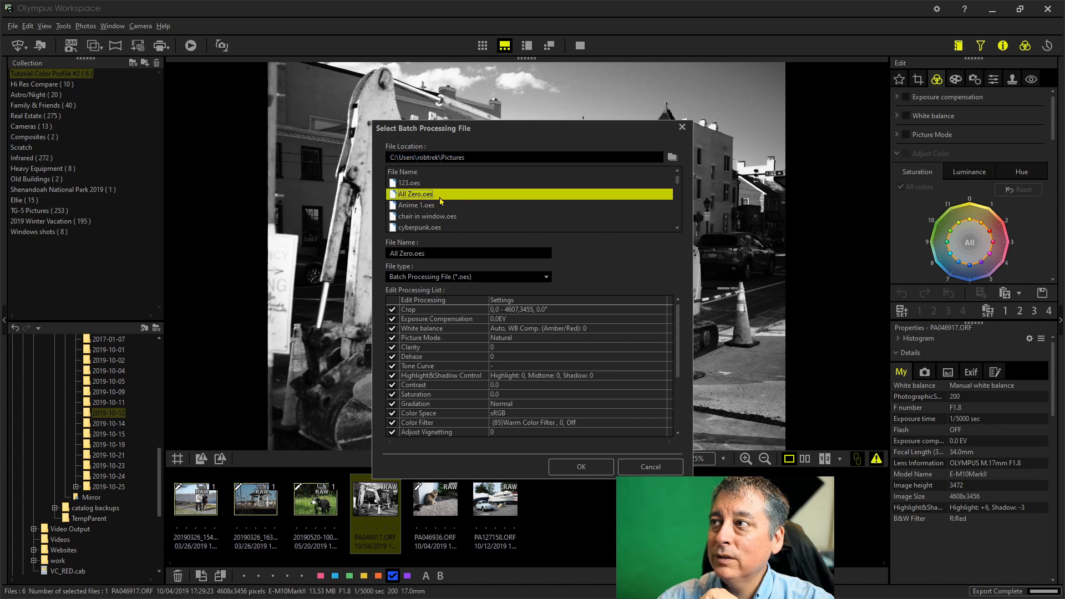
mouse_move(487, 242)
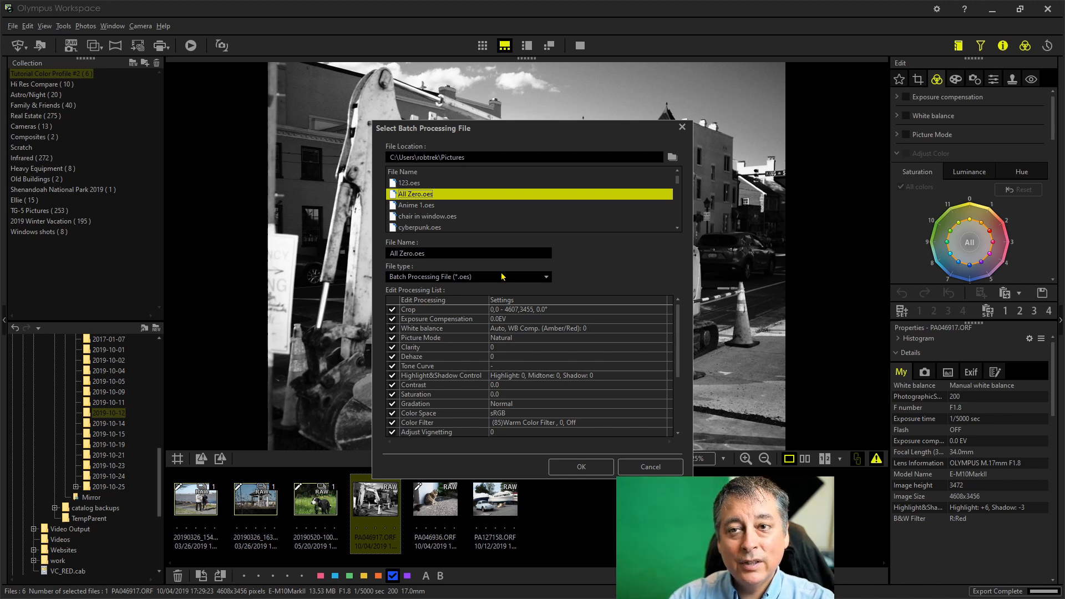
mouse_move(461, 208)
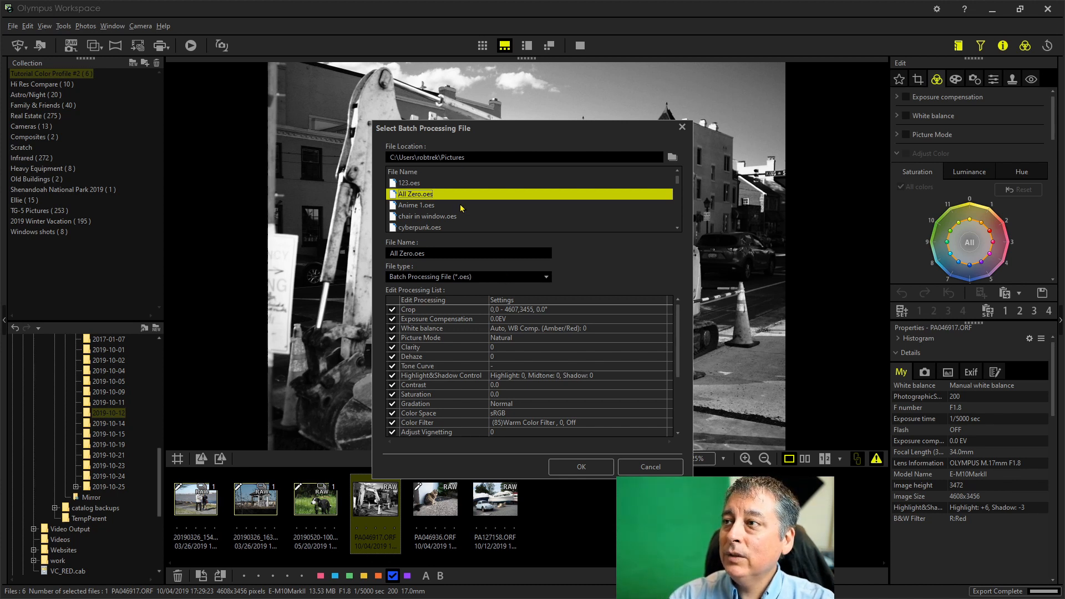
scroll("down", 3)
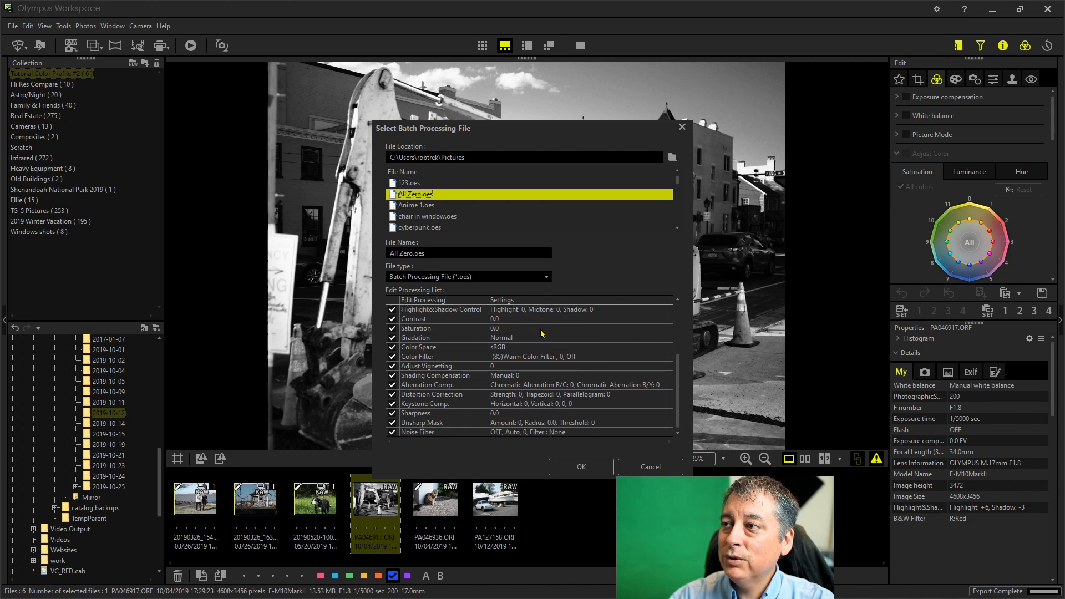
mouse_move(527, 408)
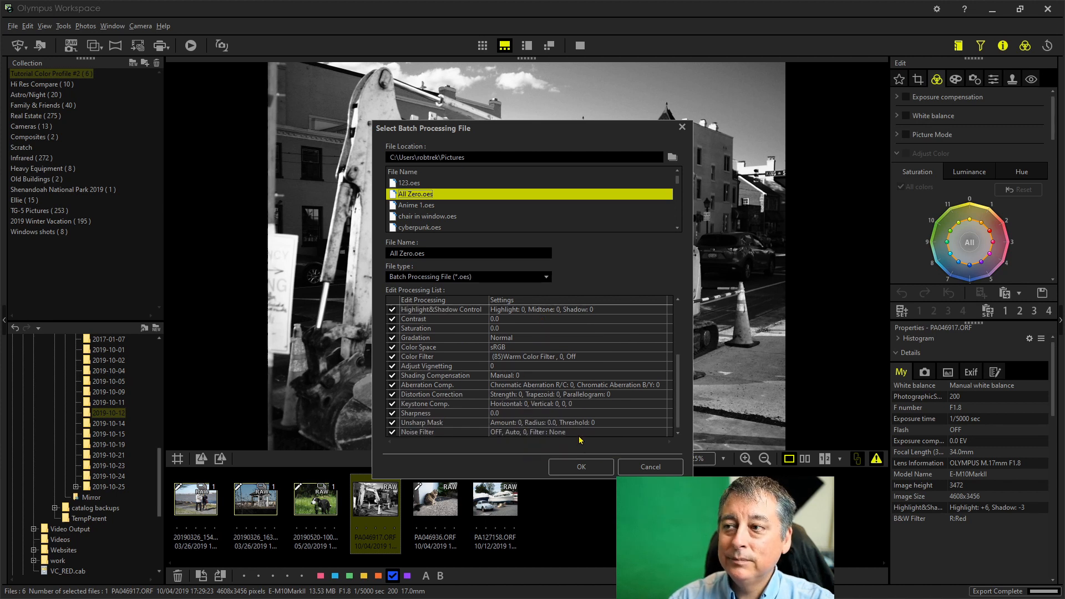
left_click(581, 466)
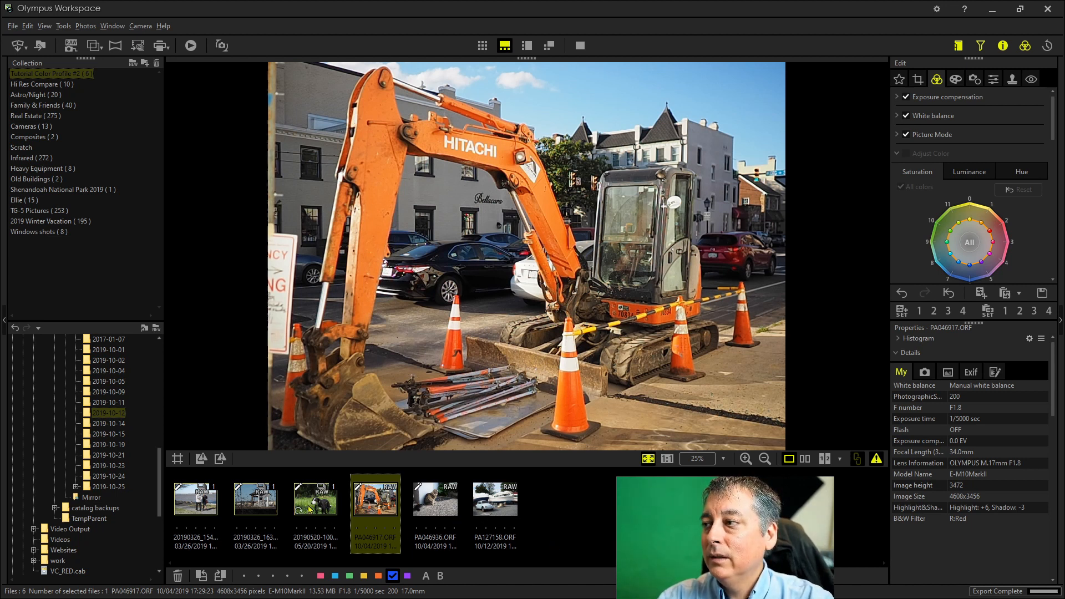
- View the dog and shack photos, then Shift-select the first five photos
left_click(315, 499)
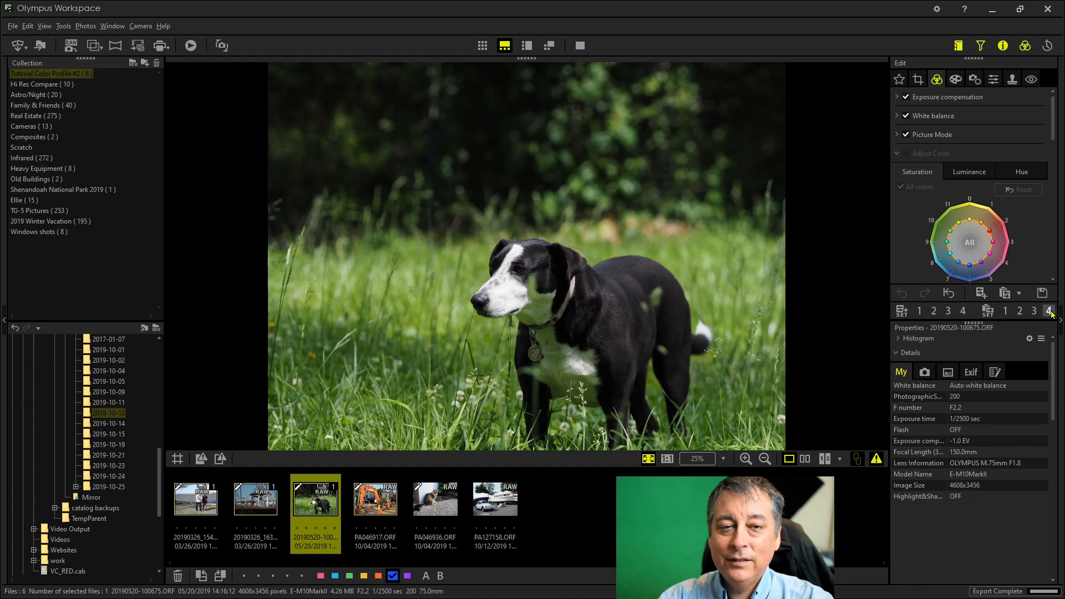
mouse_move(1050, 310)
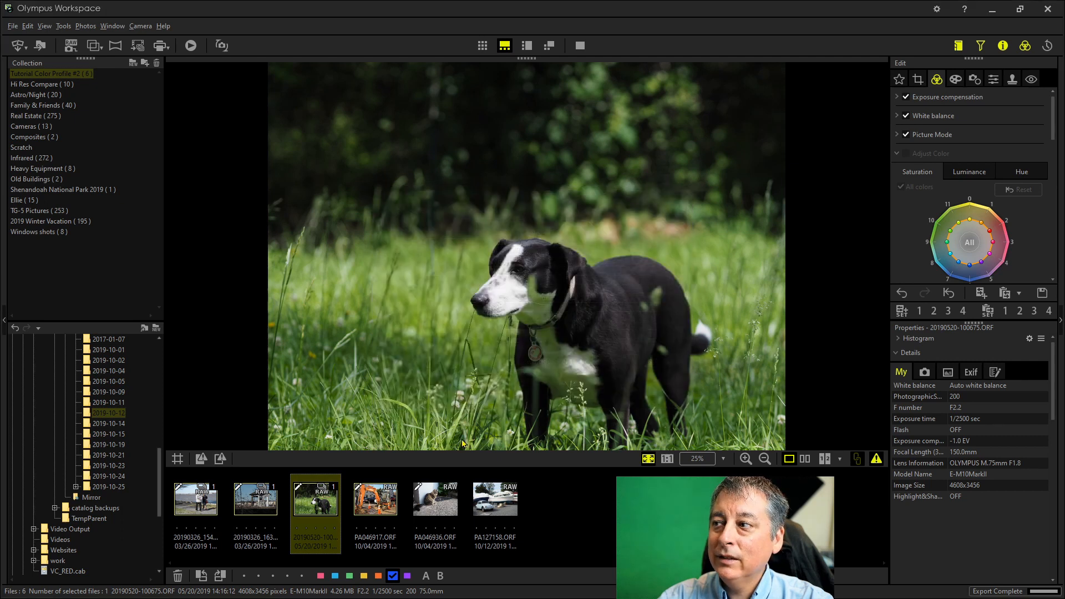
left_click(255, 499)
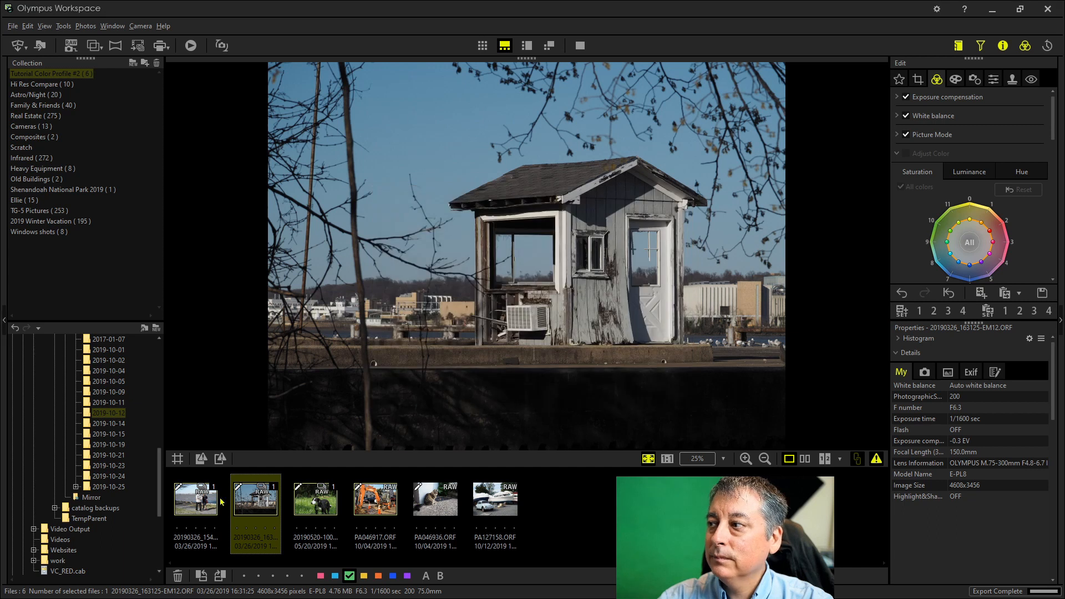
left_click(196, 500)
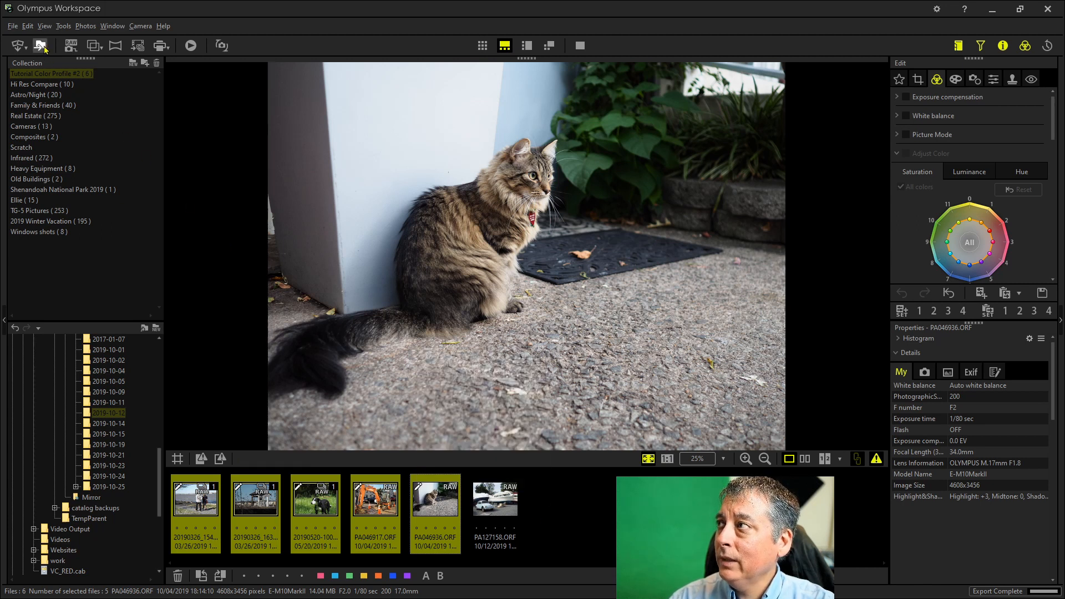
mouse_move(41, 43)
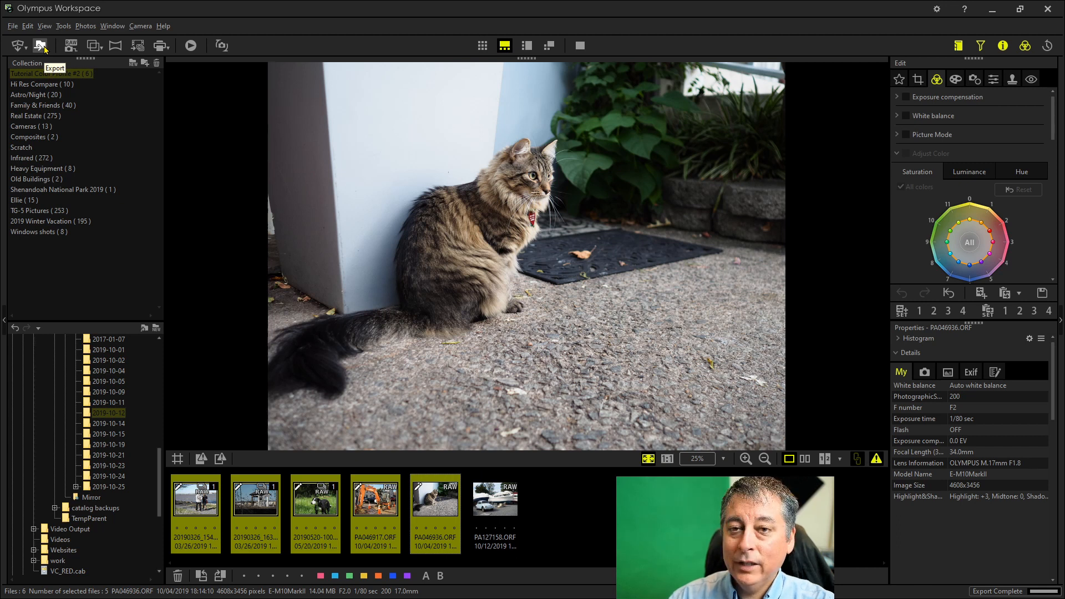
- Export the five selected photos as Exif-TIFF files into Desktop\Tiffs
left_click(41, 43)
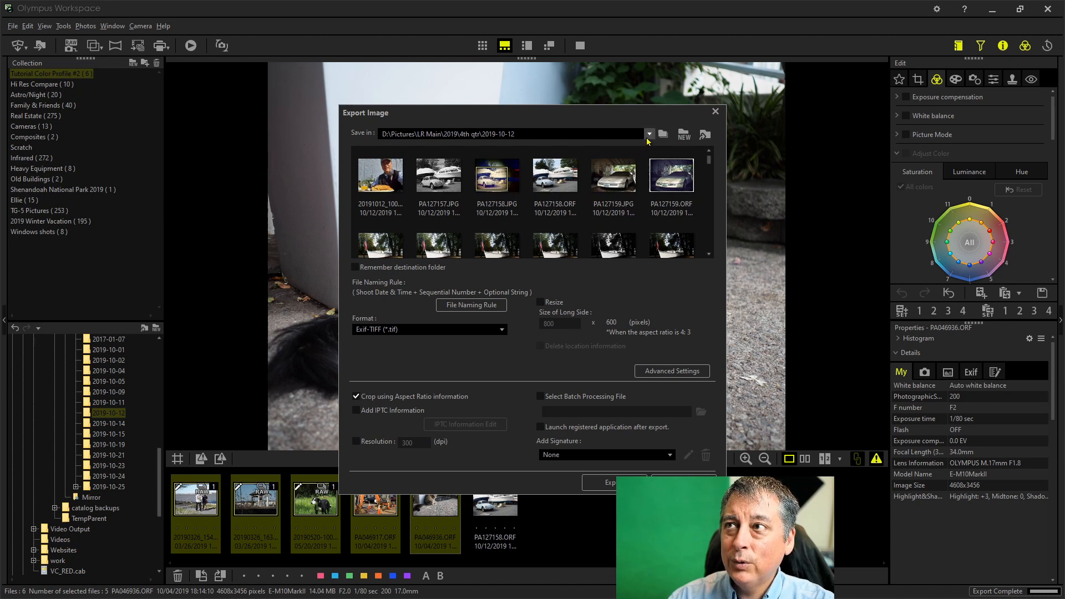
left_click(650, 134)
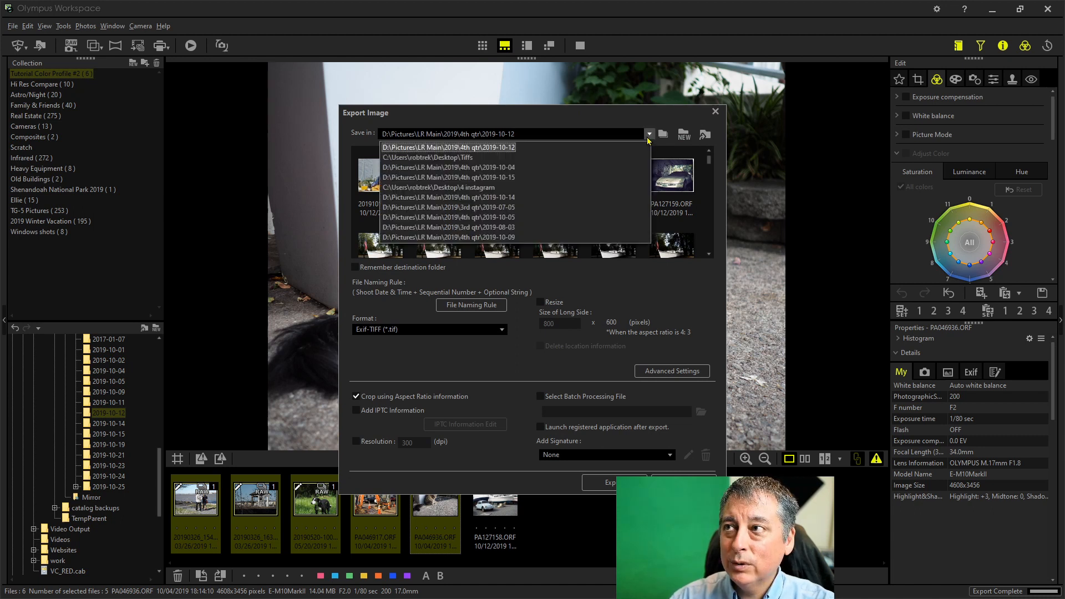
mouse_move(463, 160)
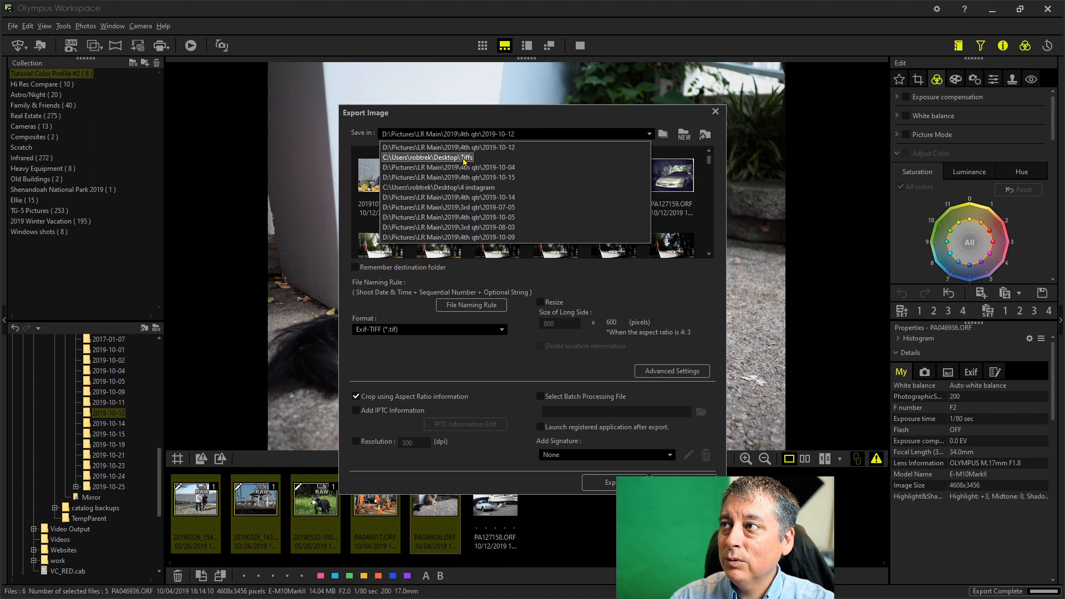
left_click(427, 157)
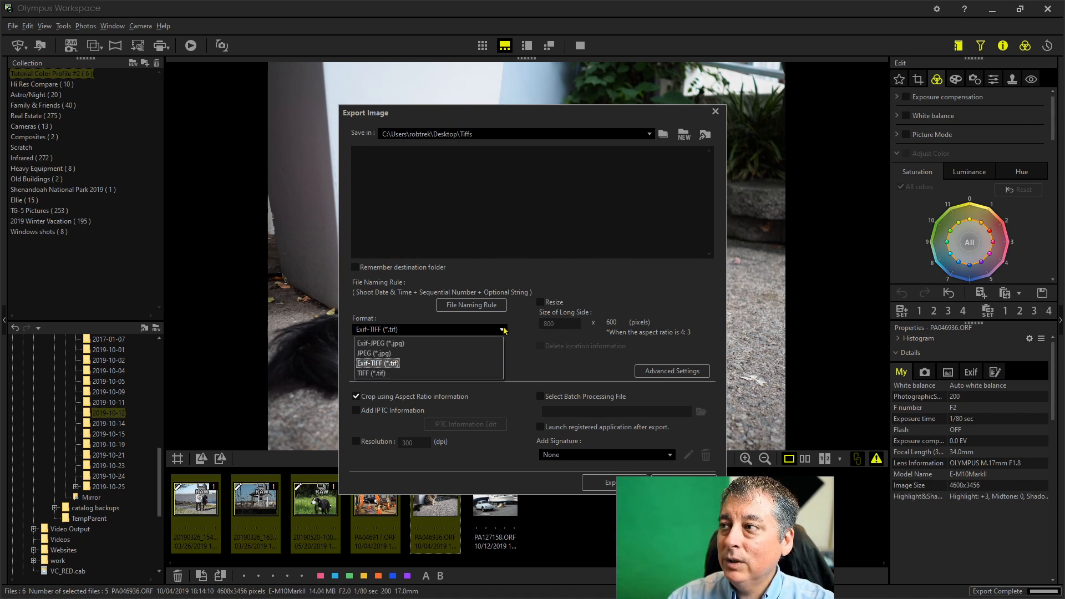
mouse_move(399, 370)
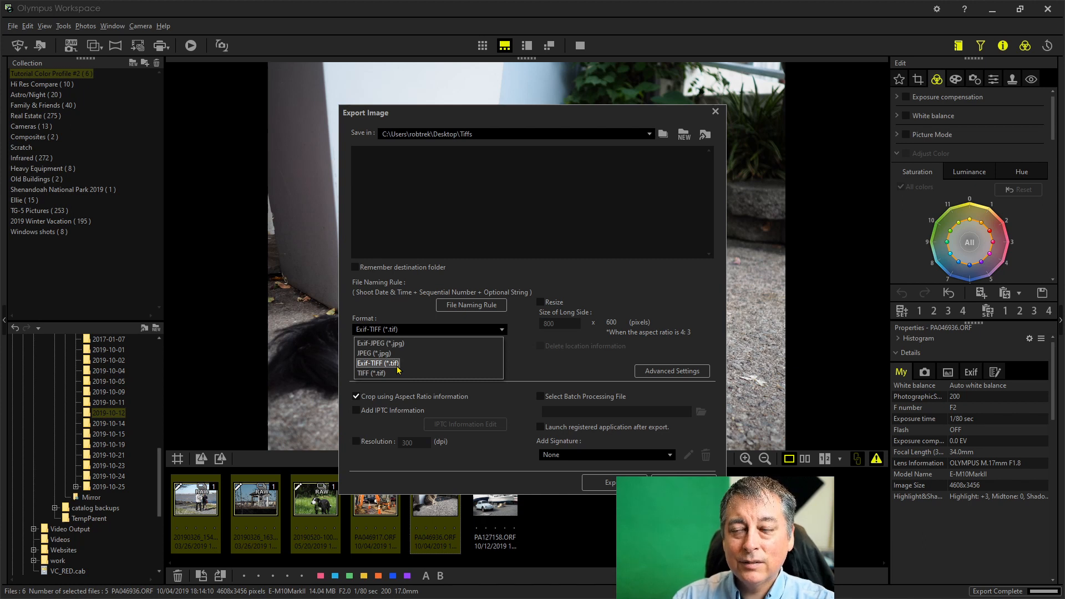
left_click(378, 363)
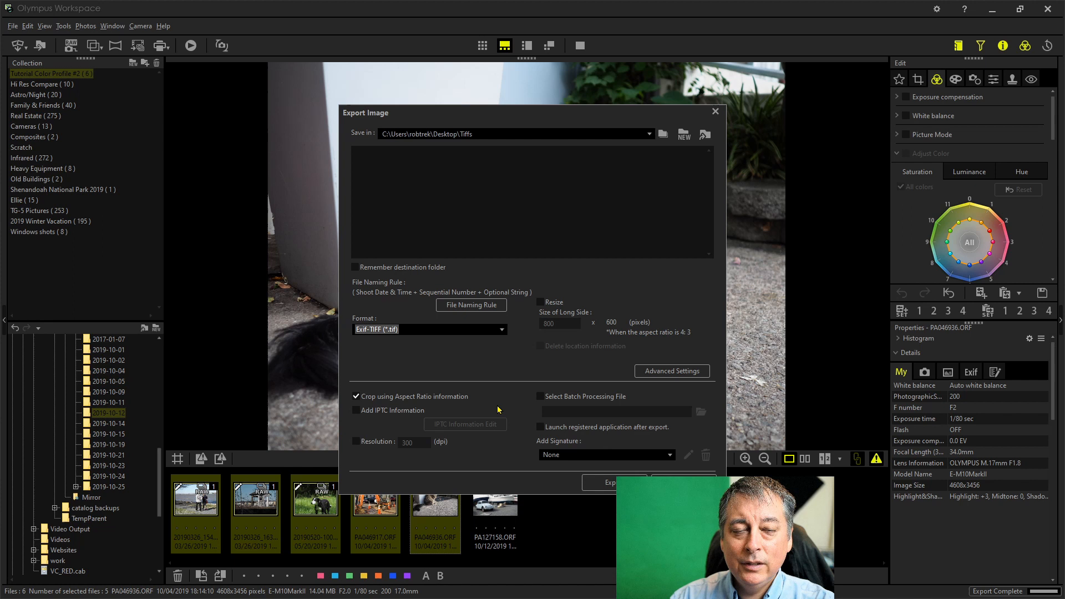
left_click(715, 111)
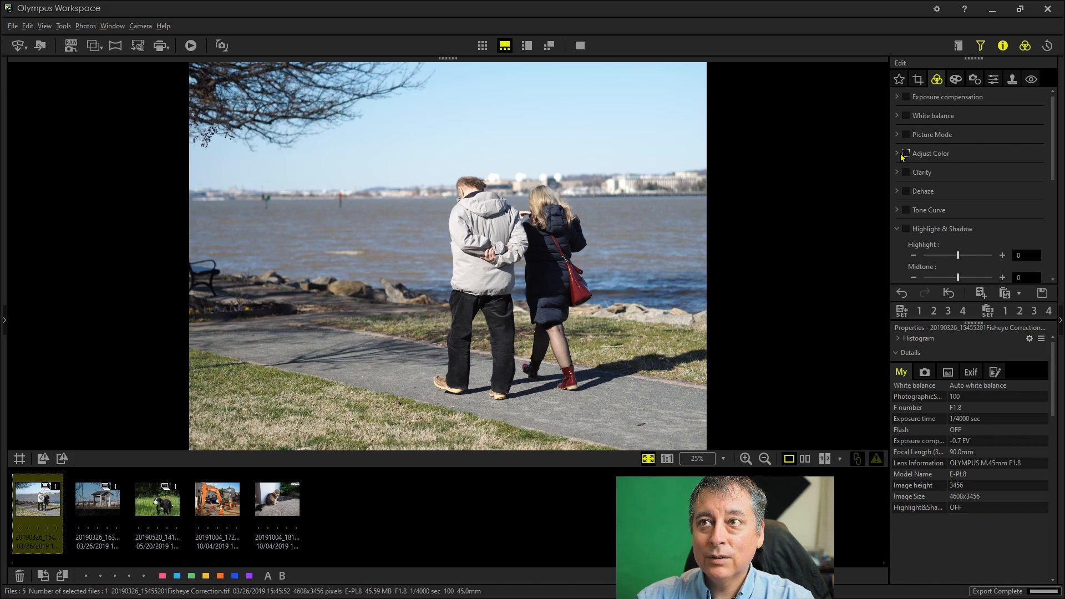
- Raise the Adjust Color saturation sliders for colours 0, 1, 3 and 4
left_click(907, 153)
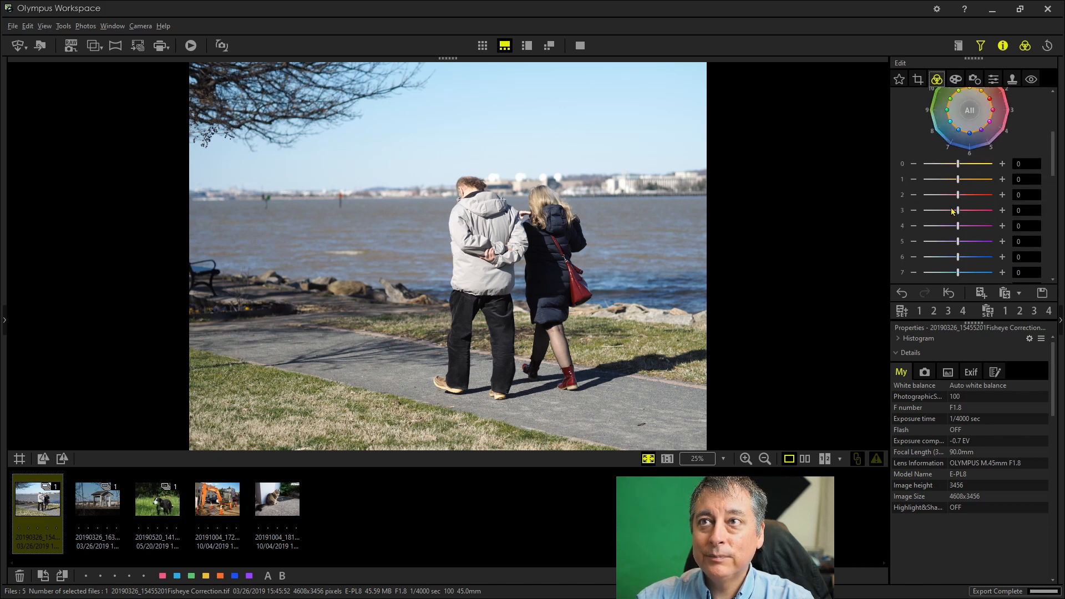
left_click(937, 79)
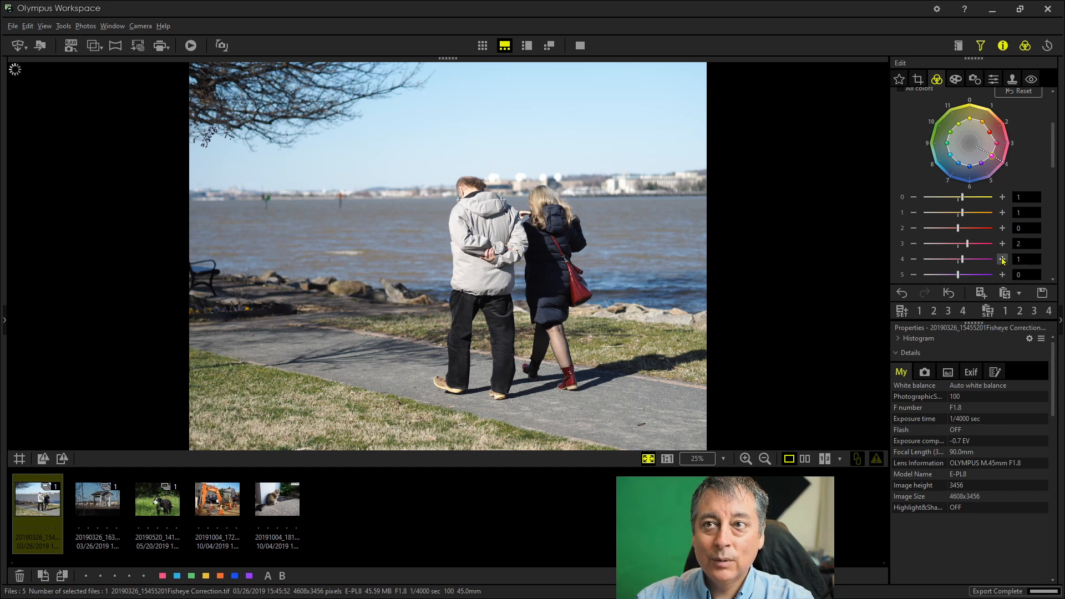
left_click(1001, 258)
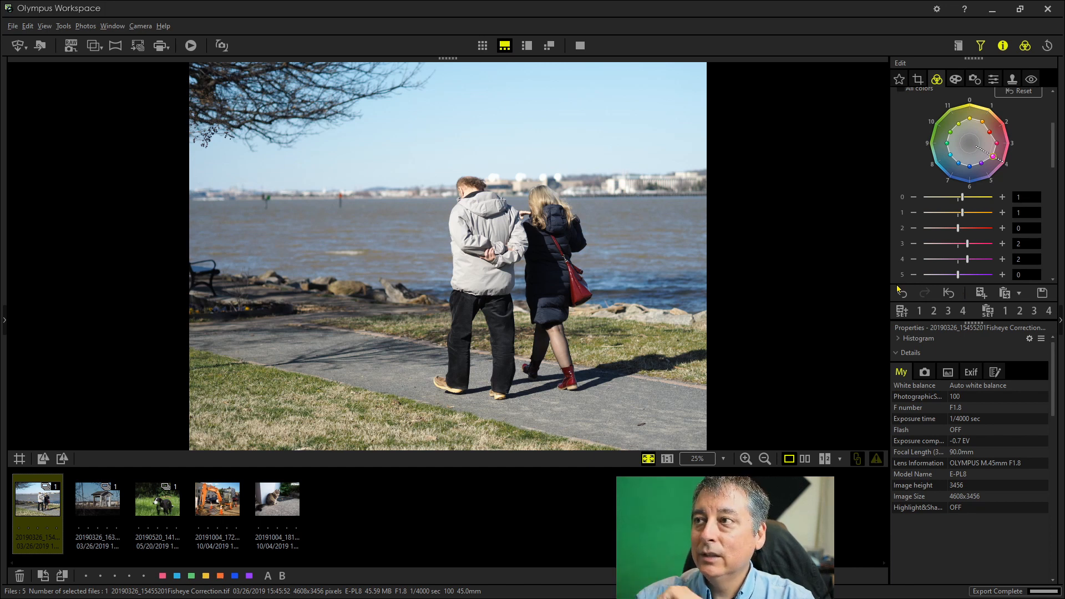
left_click(1042, 293)
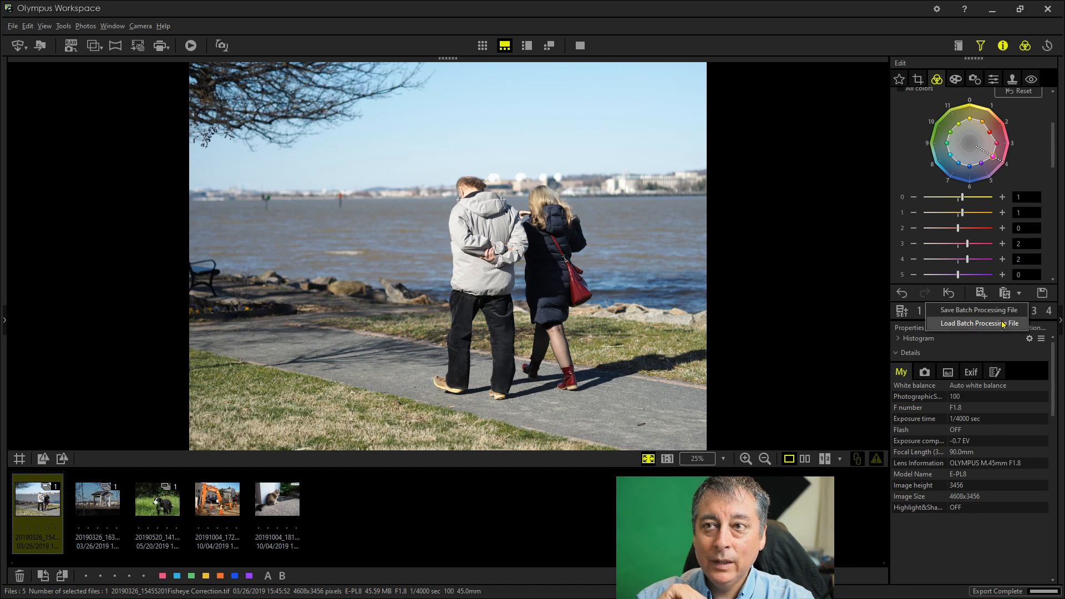
- Load PenF Color Profile 2 for TIFF.oes onto the walking-couple TIFF
left_click(982, 324)
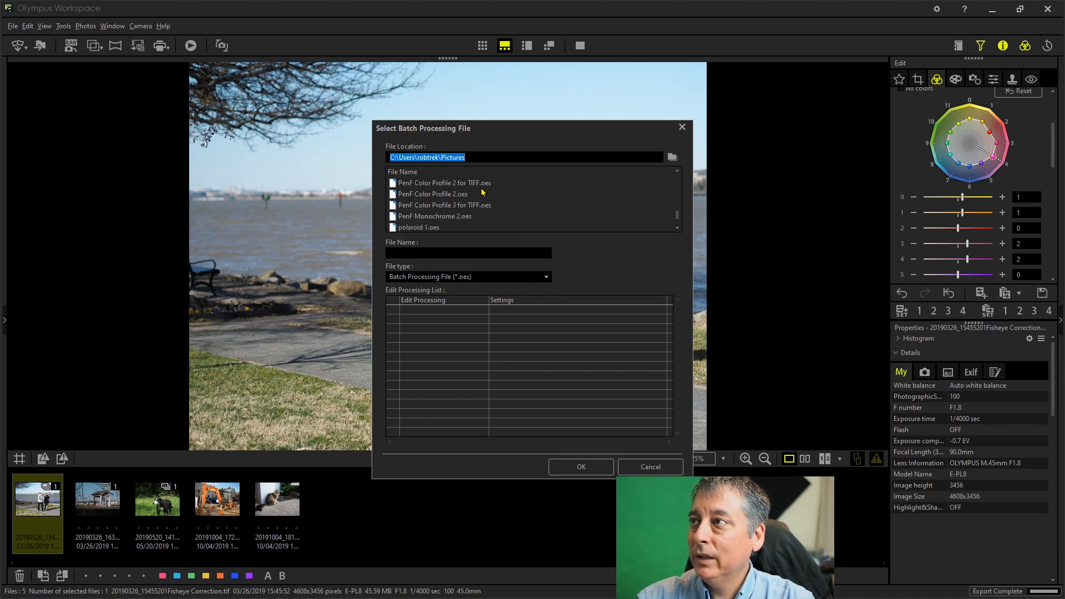
left_click(443, 183)
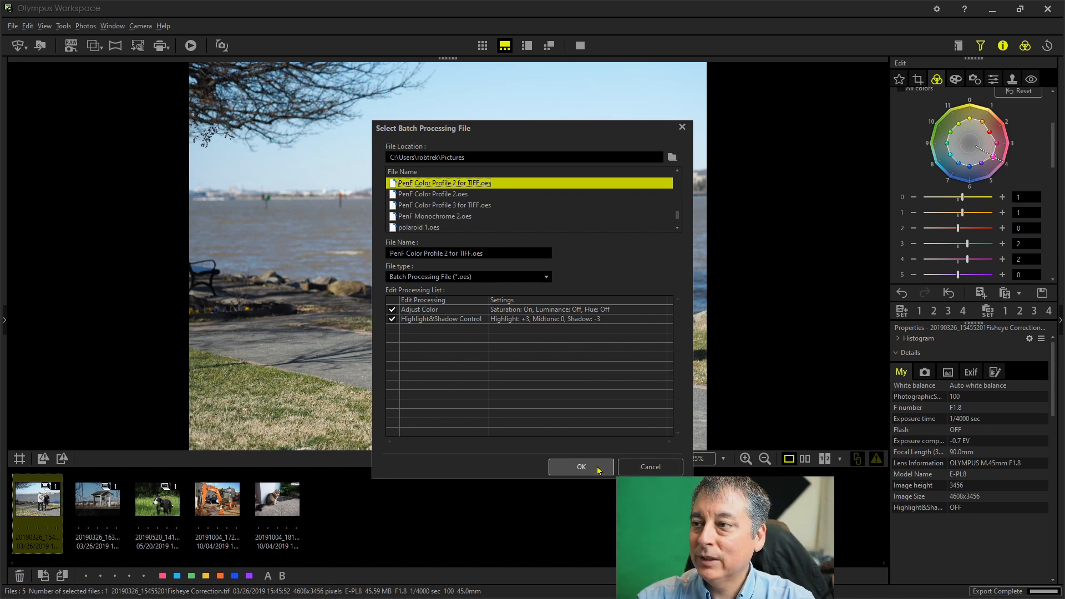
left_click(581, 466)
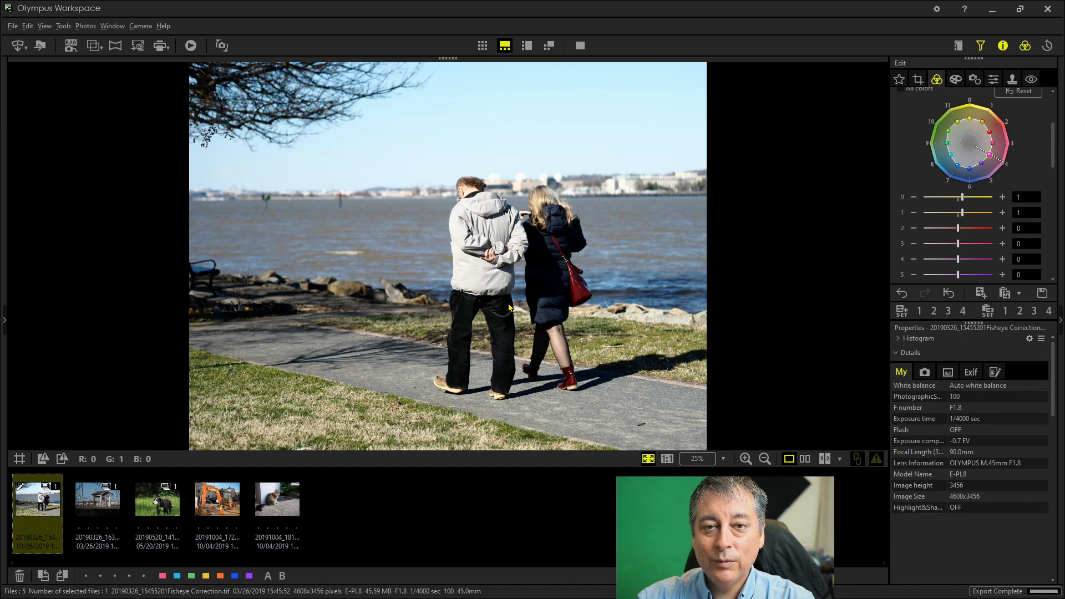
mouse_move(787, 438)
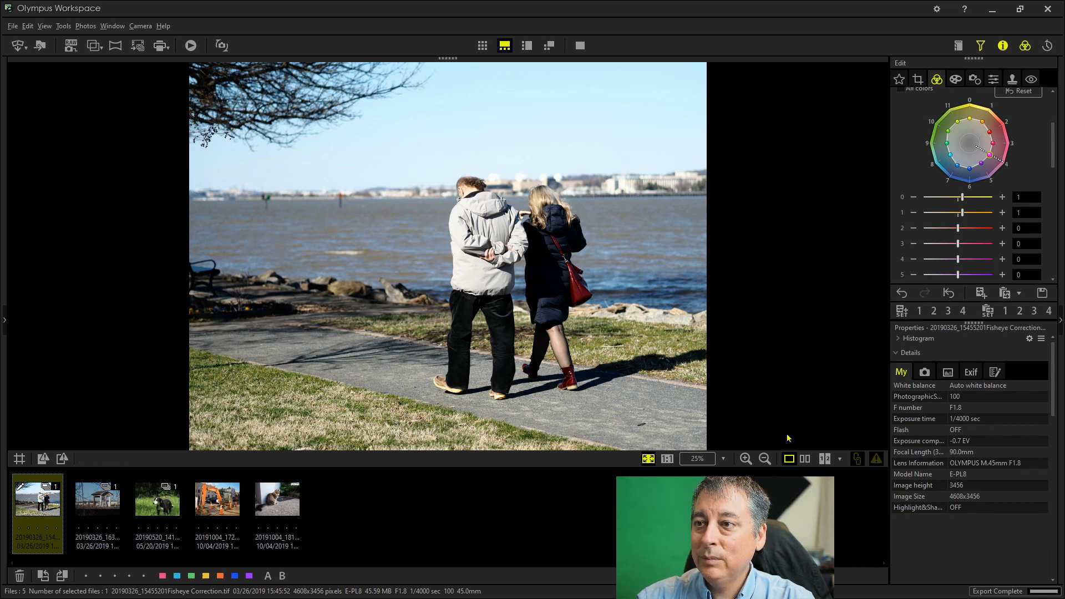
- Show the edit side by side with the original, zoomed to 1:1
left_click(805, 459)
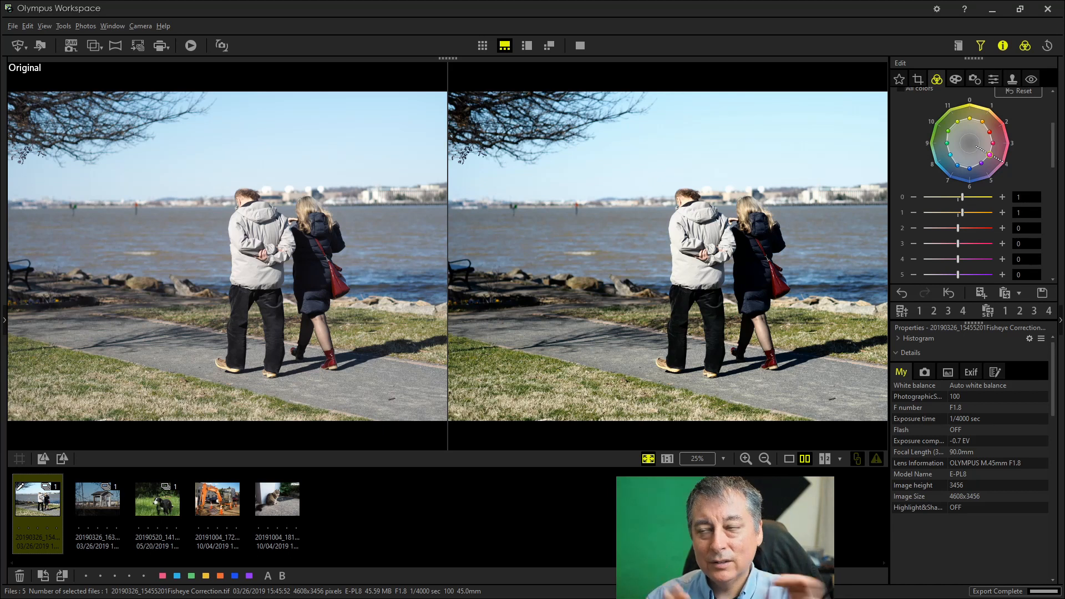
mouse_move(683, 329)
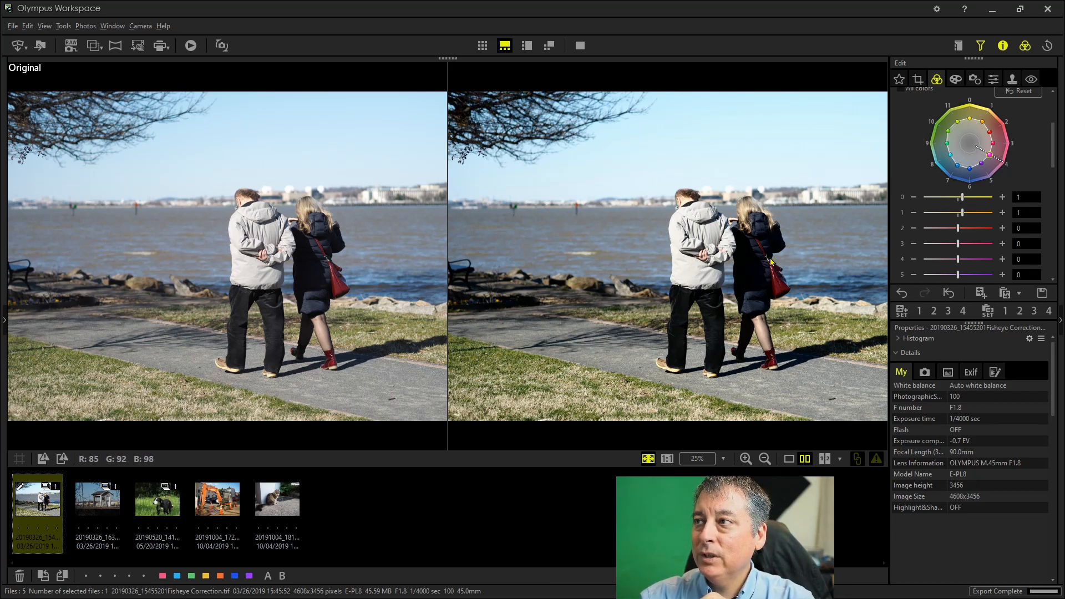
left_click(666, 459)
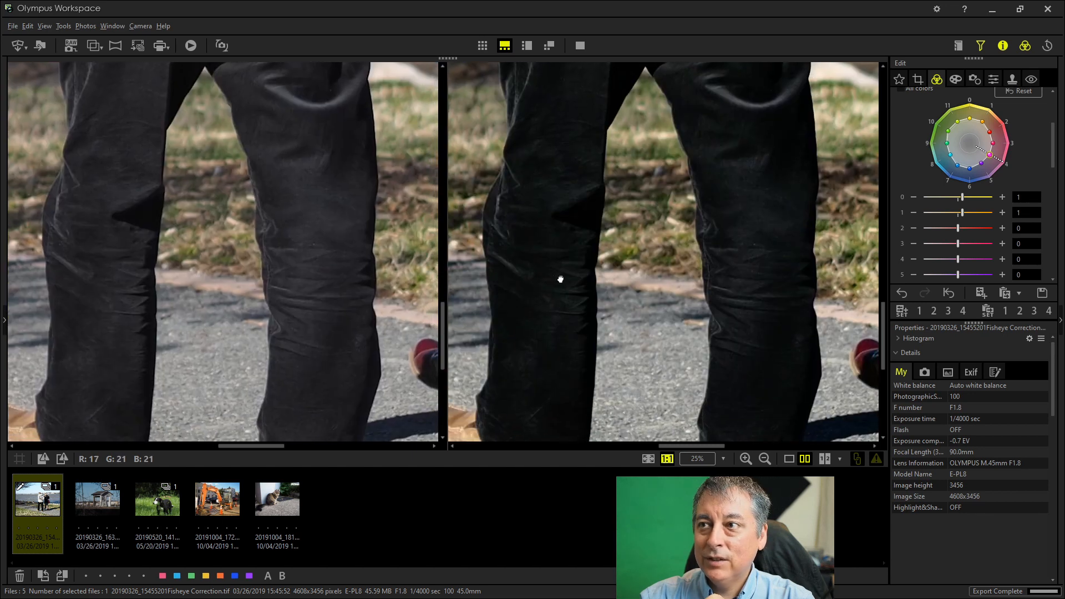
scroll("down", 3)
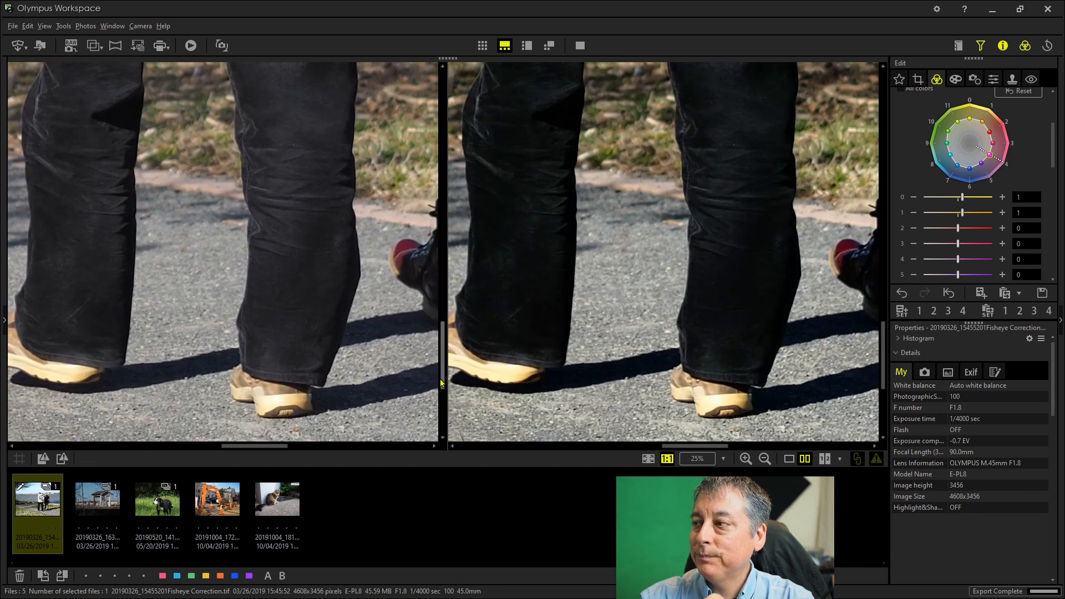
mouse_move(743, 351)
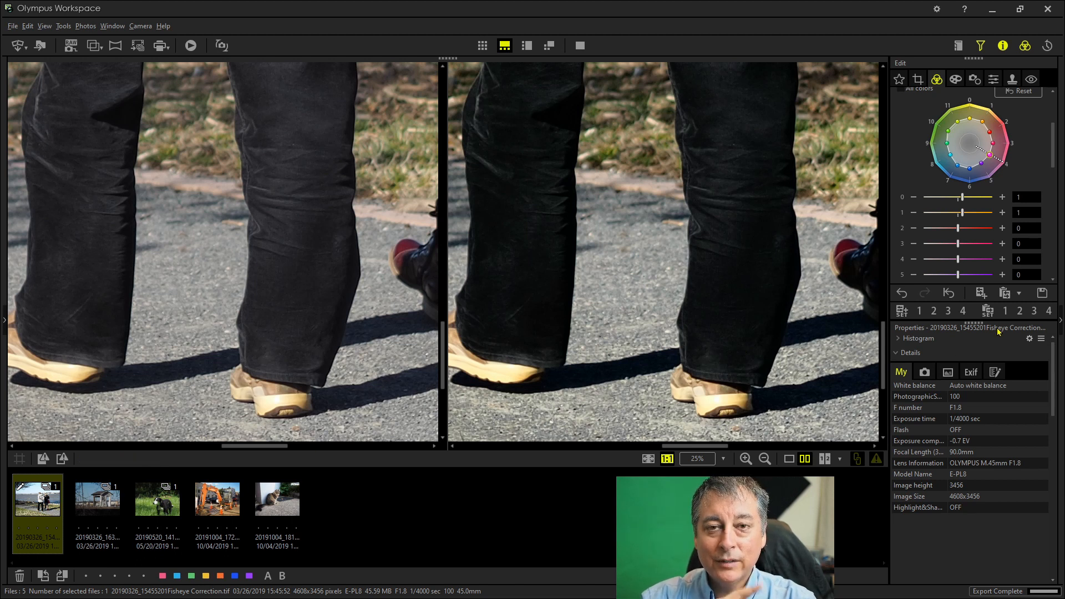
- Load PenF Color Profile 3 for TIFF.oes onto the couple photo
left_click(1041, 293)
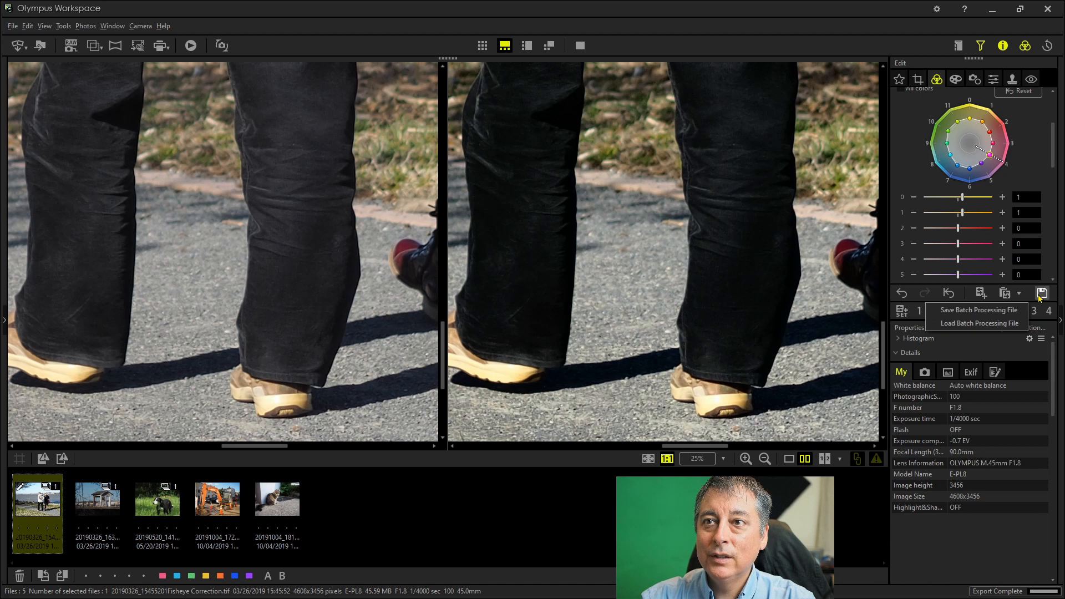
left_click(989, 323)
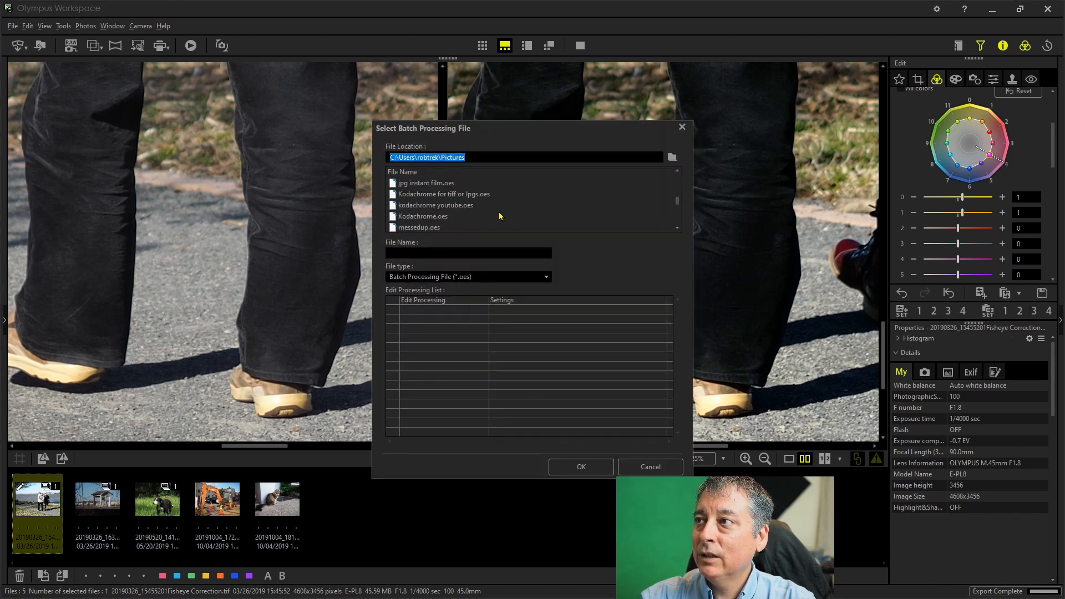
scroll("down", 3)
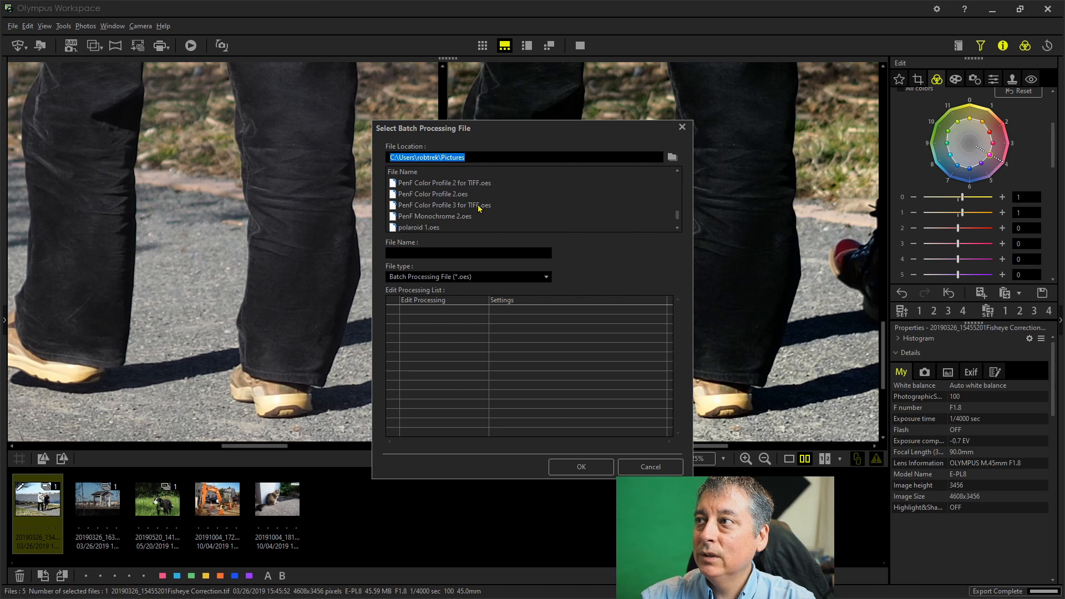
left_click(444, 205)
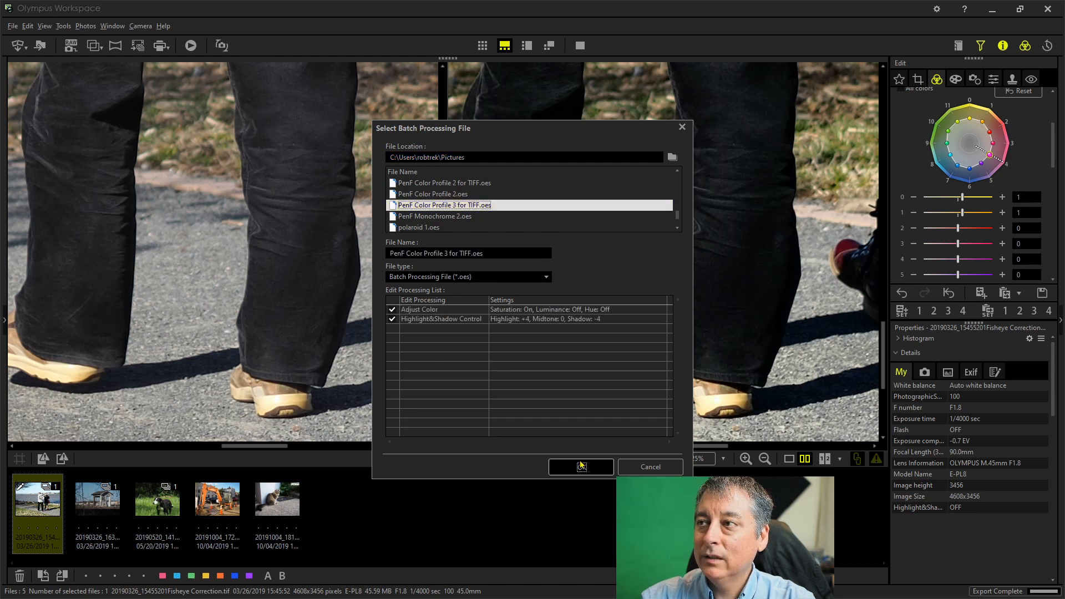
left_click(580, 466)
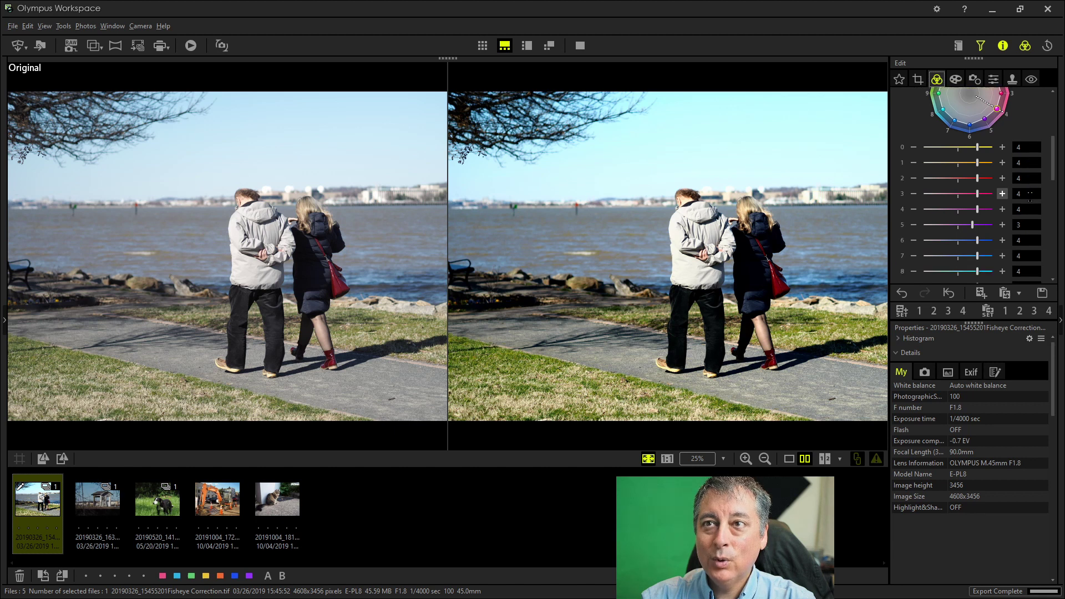
scroll("down", 3)
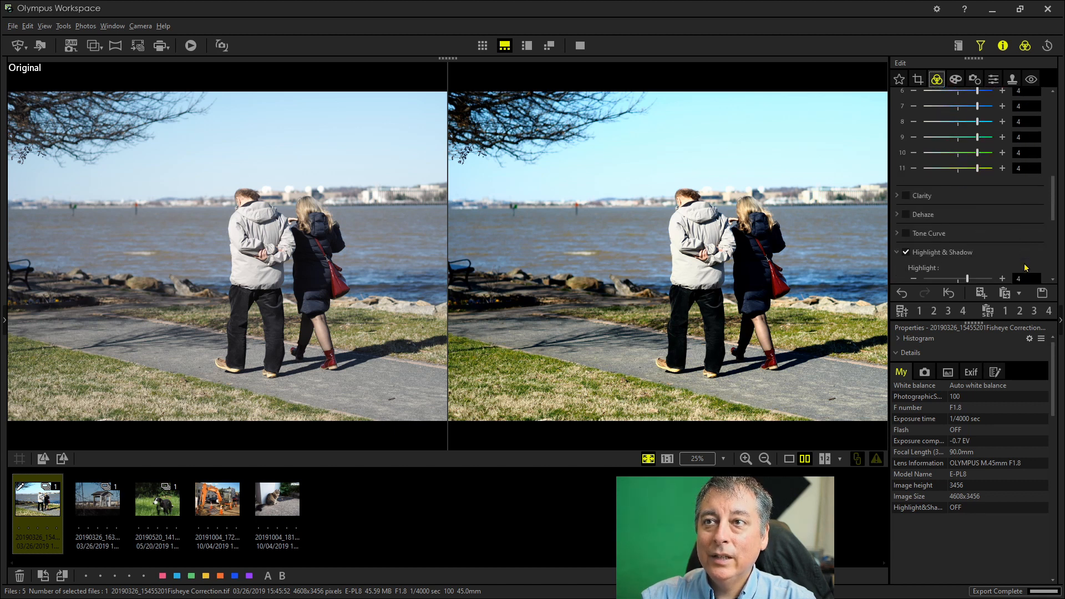
scroll("down", 3)
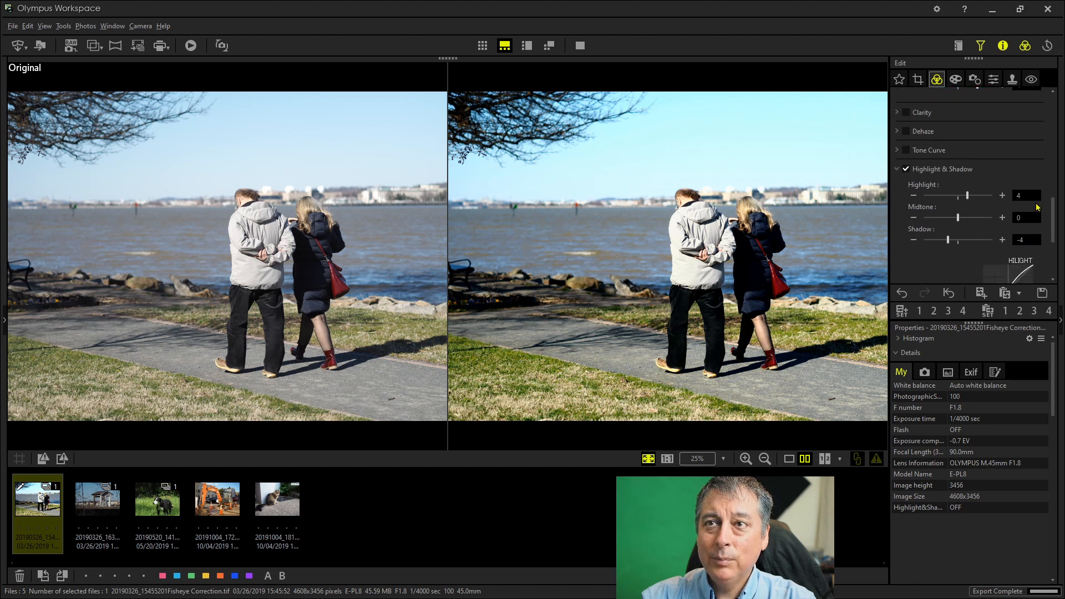
mouse_move(831, 418)
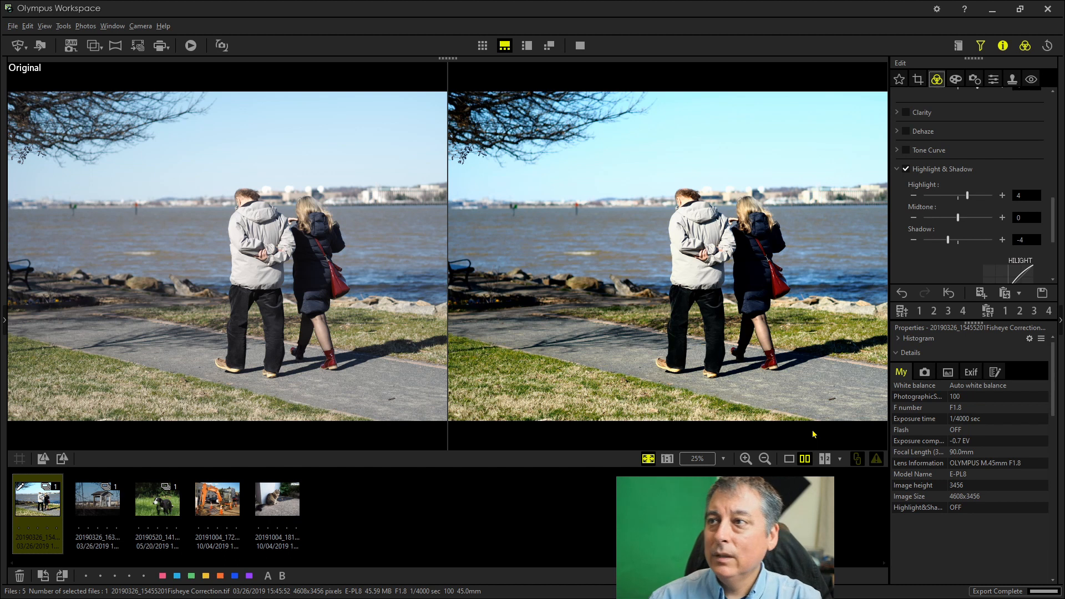
mouse_move(786, 445)
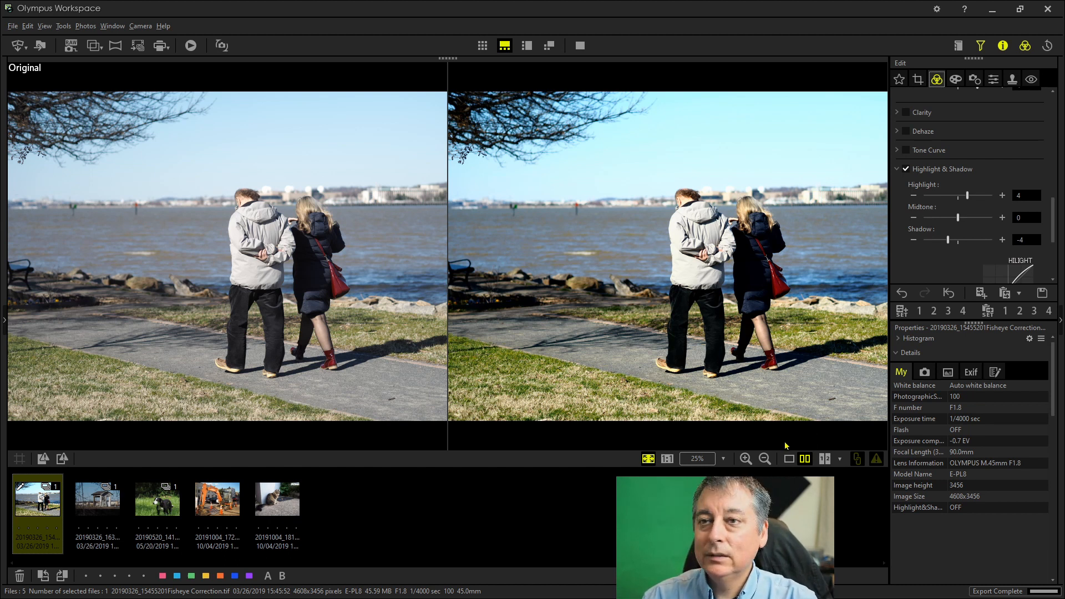
left_click(97, 499)
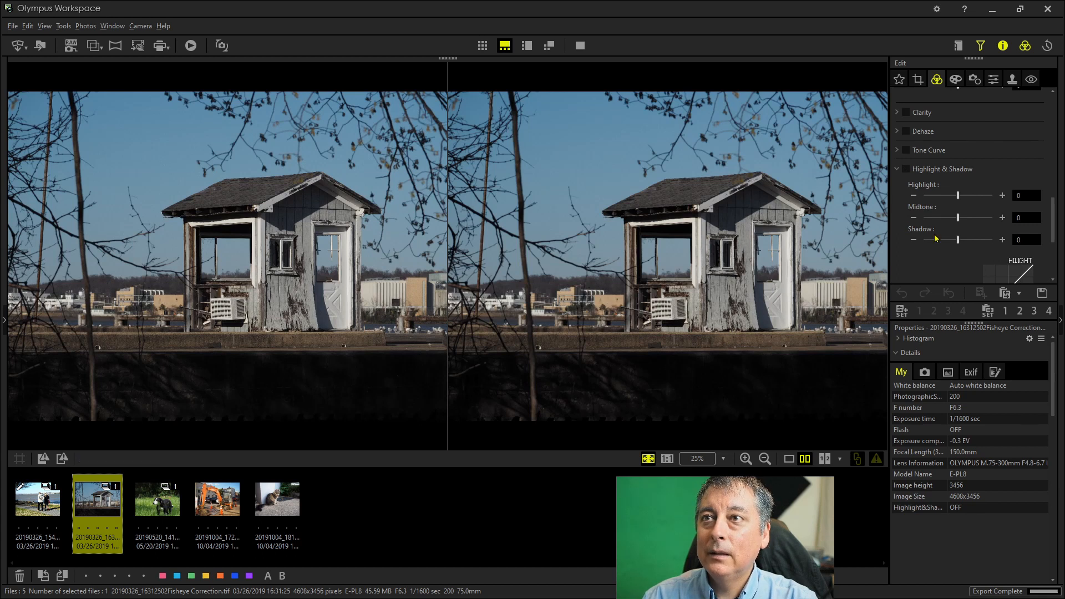
- Load PenF Color Profile 3 for TIFF.oes onto the shack TIFF
left_click(936, 78)
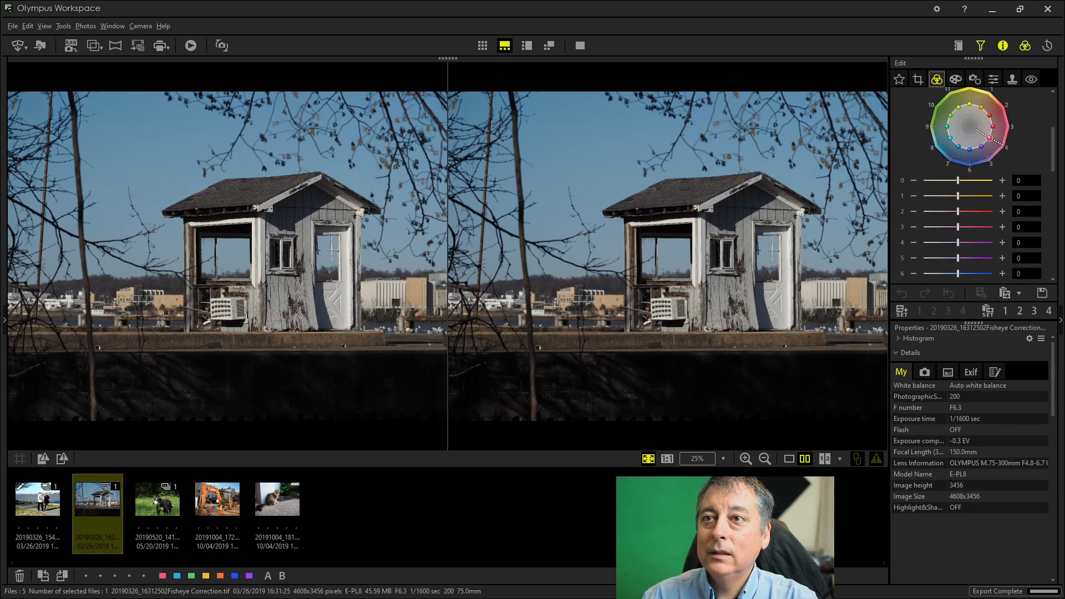
left_click(1018, 293)
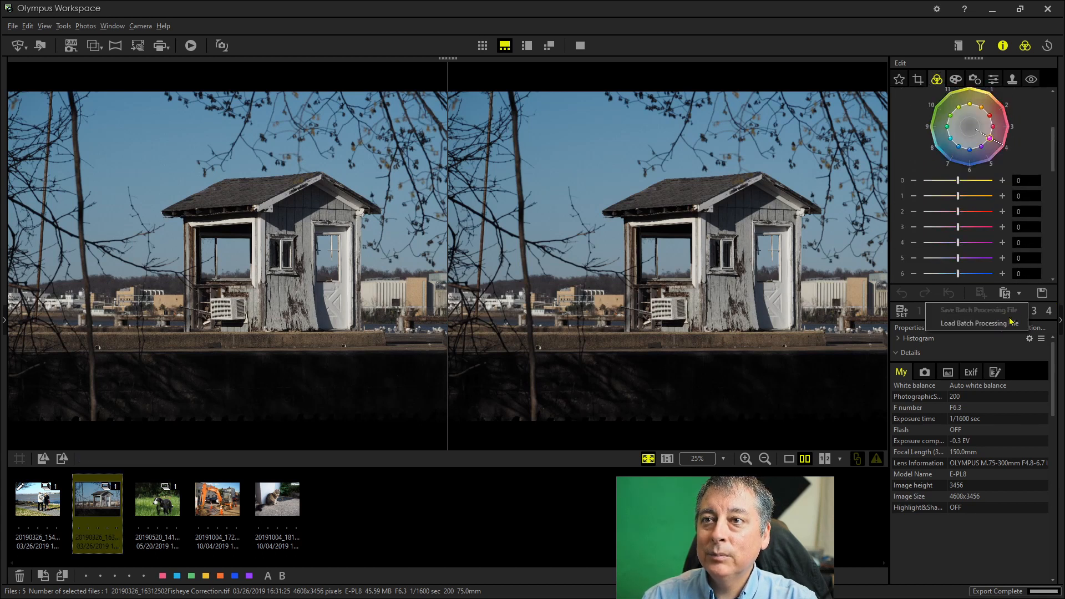
left_click(974, 323)
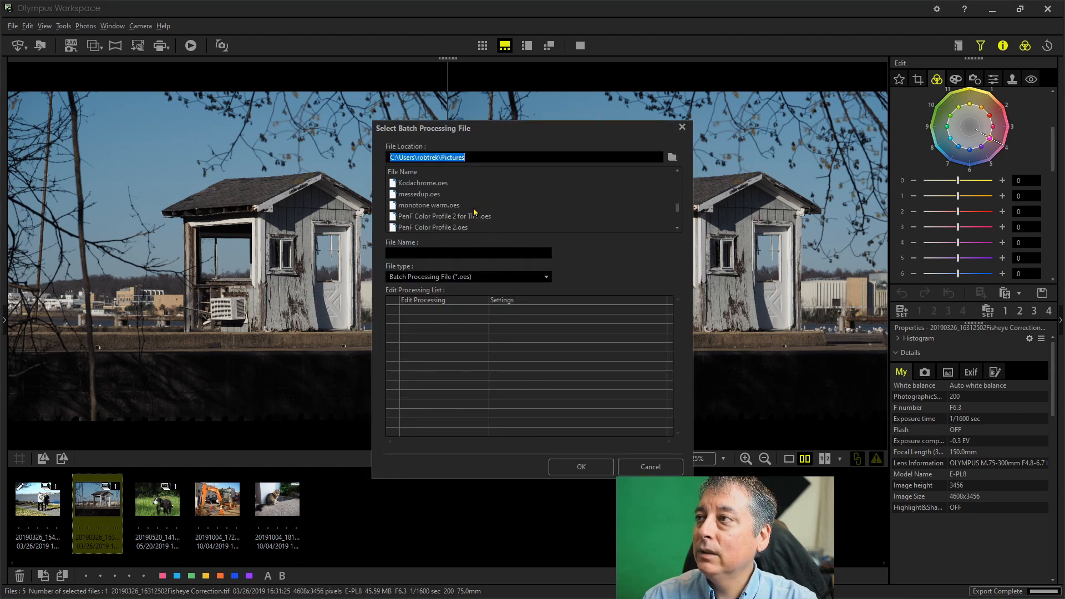
left_click(445, 216)
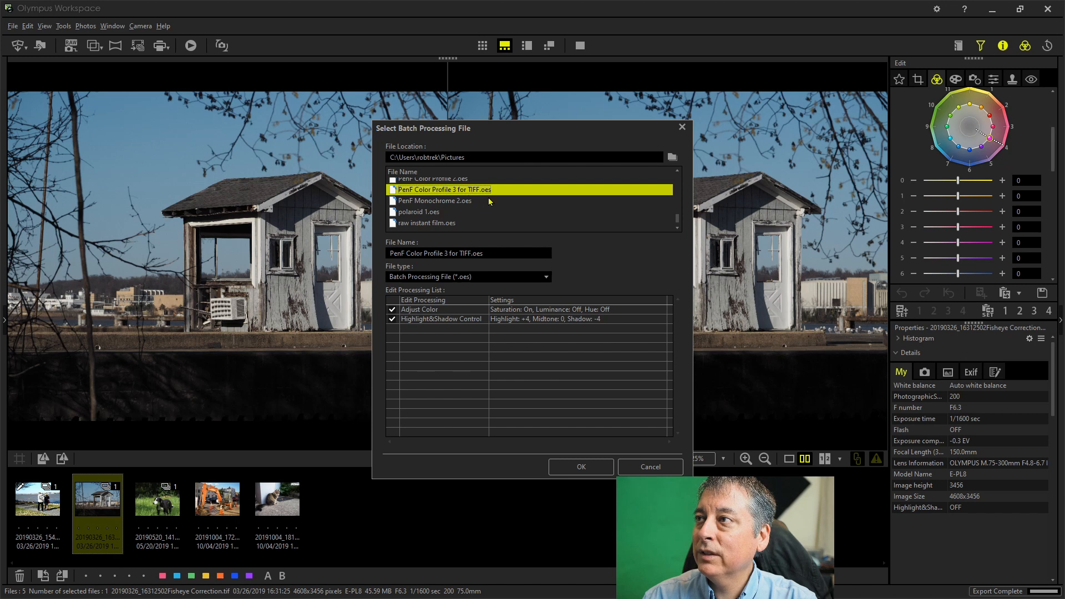
left_click(581, 466)
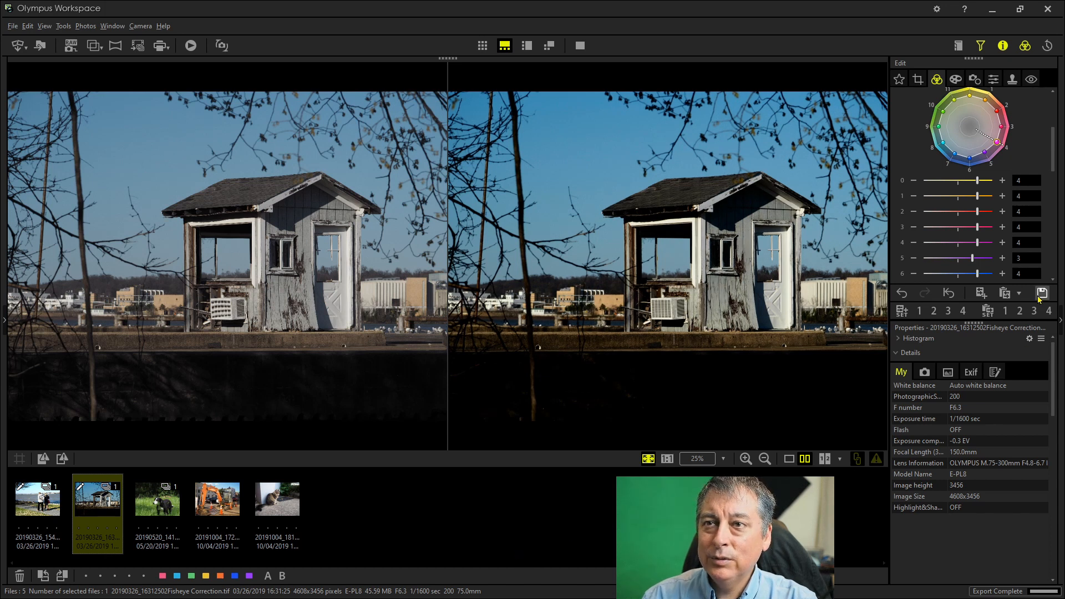
left_click(1042, 292)
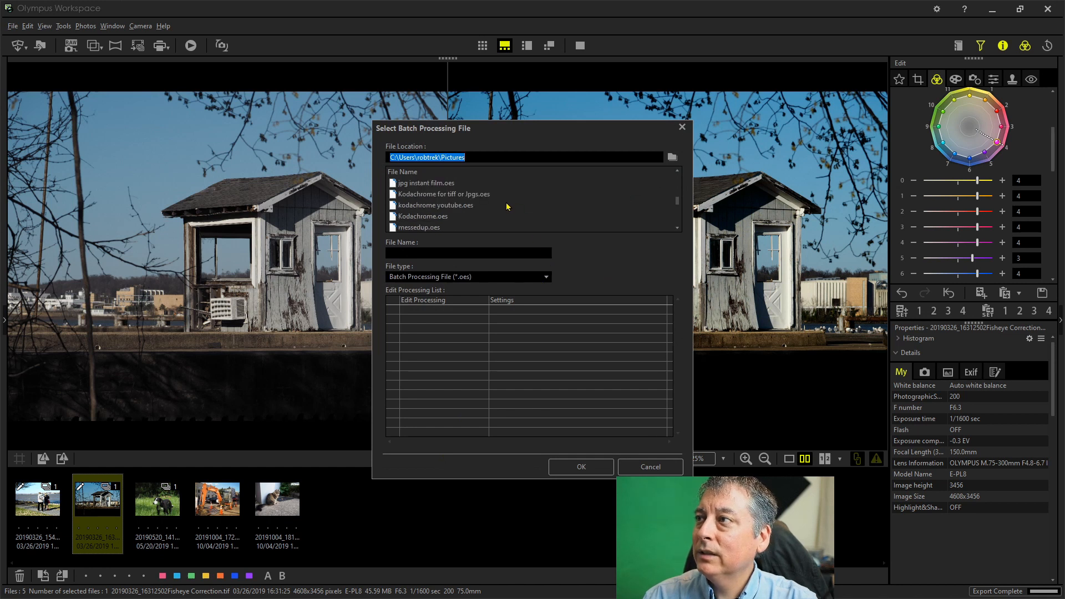
- Apply the Kodachrome for tiff or Jpgs preset, then set custom white balance to -1, 1
left_click(443, 193)
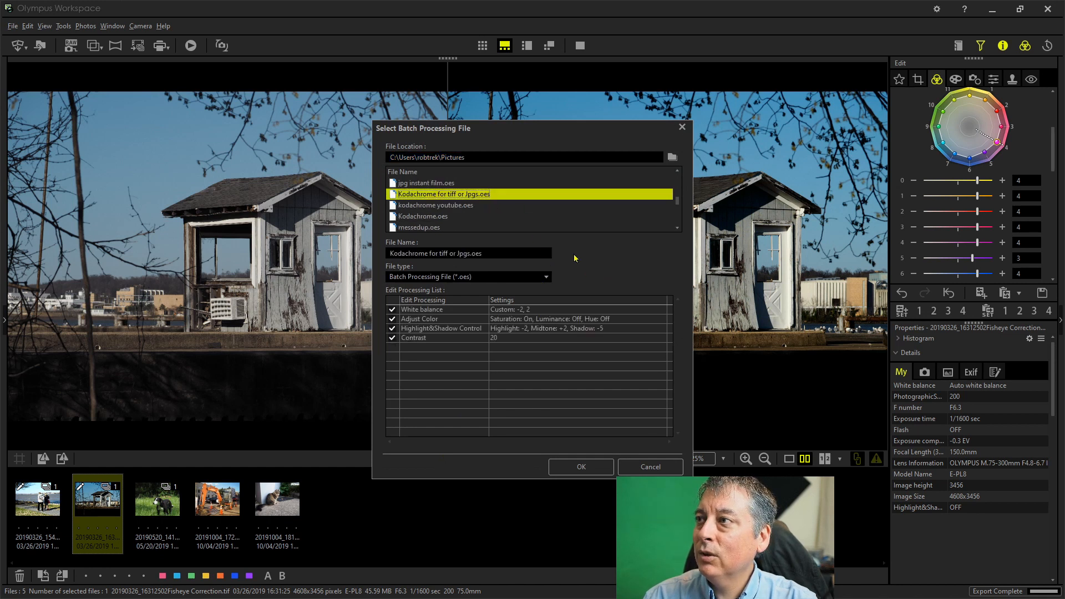
left_click(581, 467)
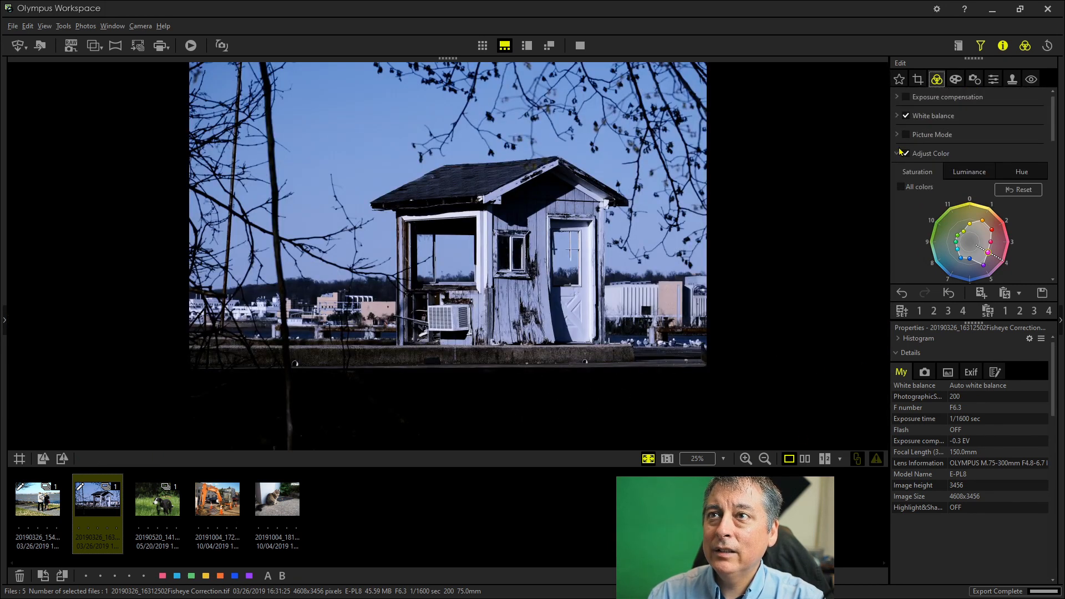
left_click(898, 115)
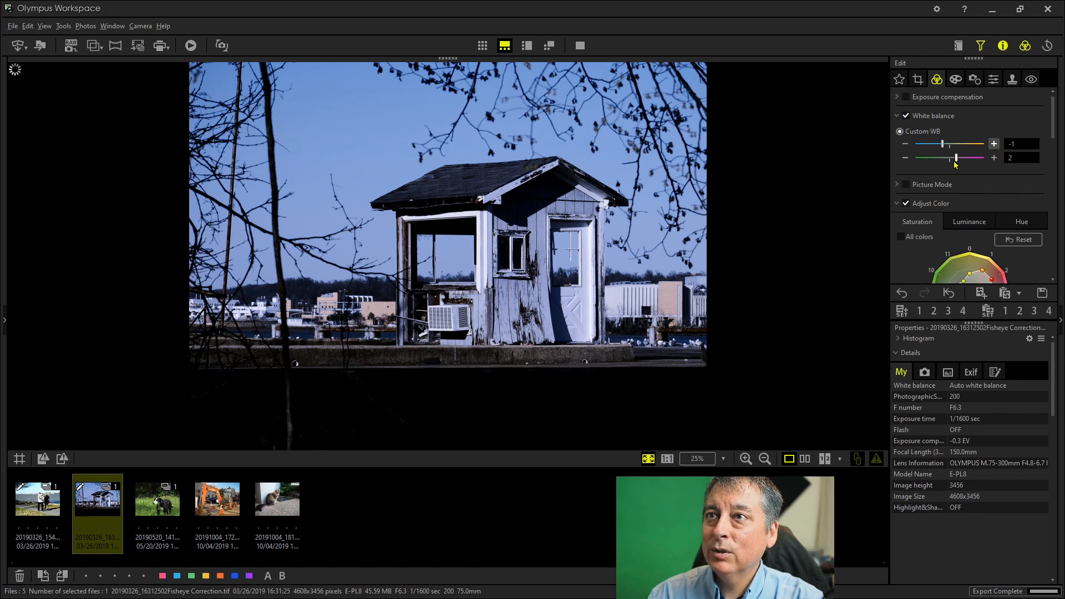
left_click(905, 158)
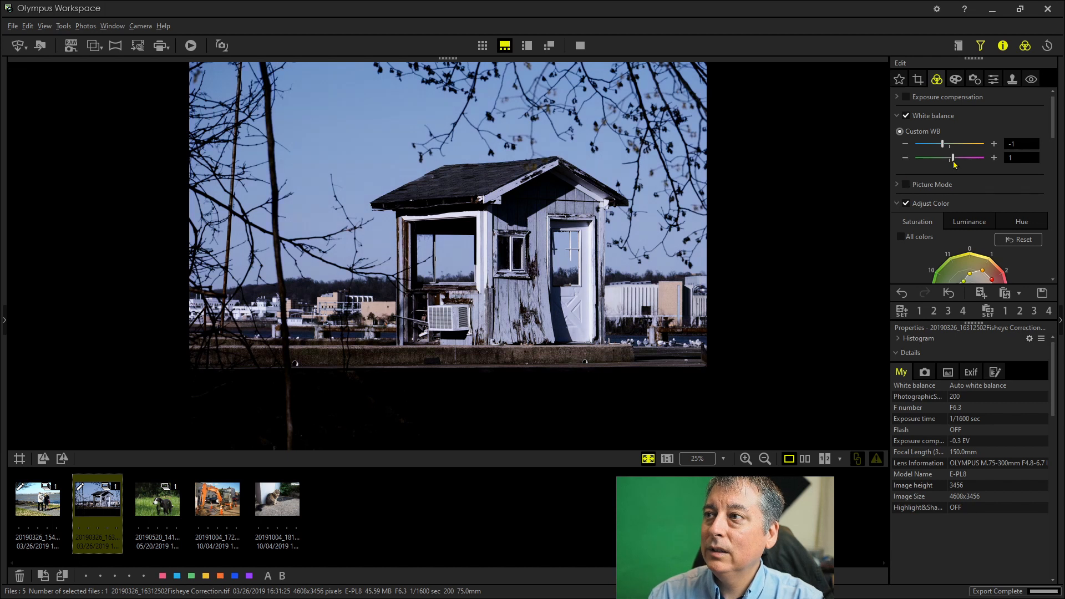
mouse_move(986, 183)
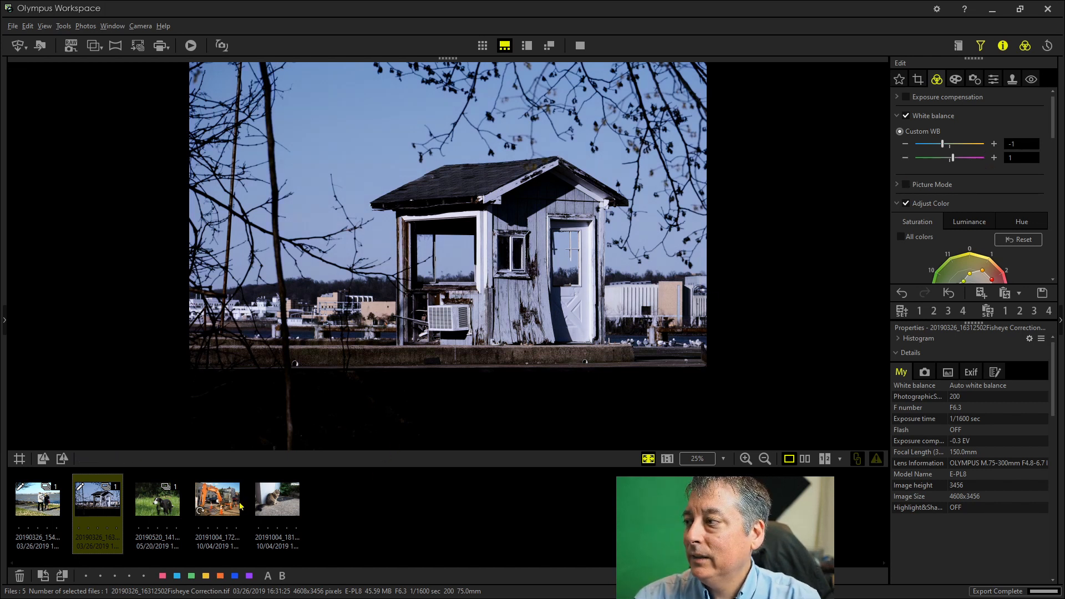
- Load the 'PenF Color Profile 3 for TIFF.oes' batch processing file onto the excavator TIFF
left_click(217, 499)
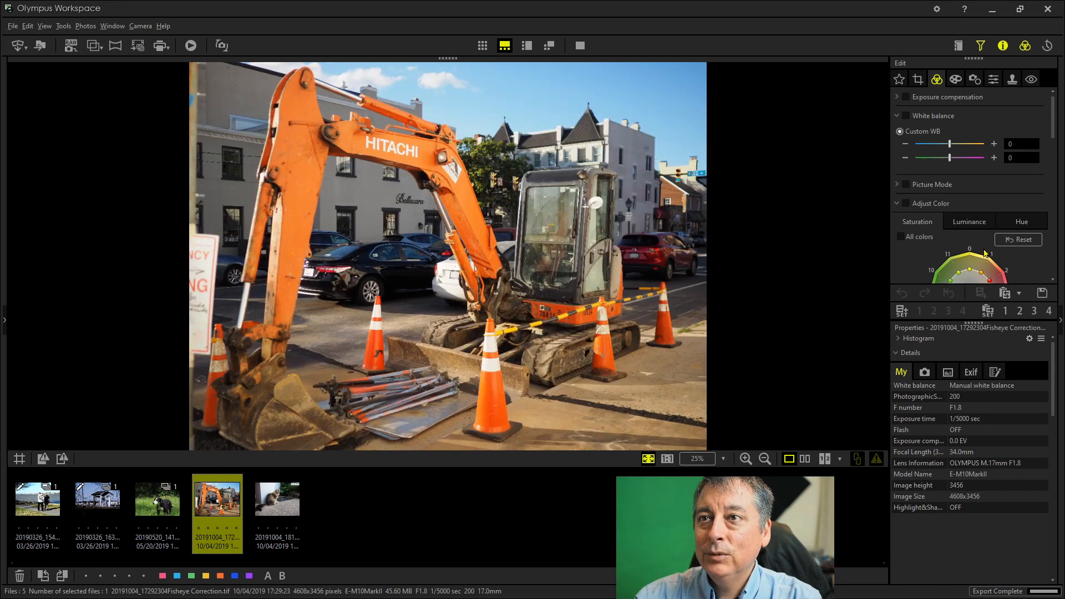
left_click(1019, 293)
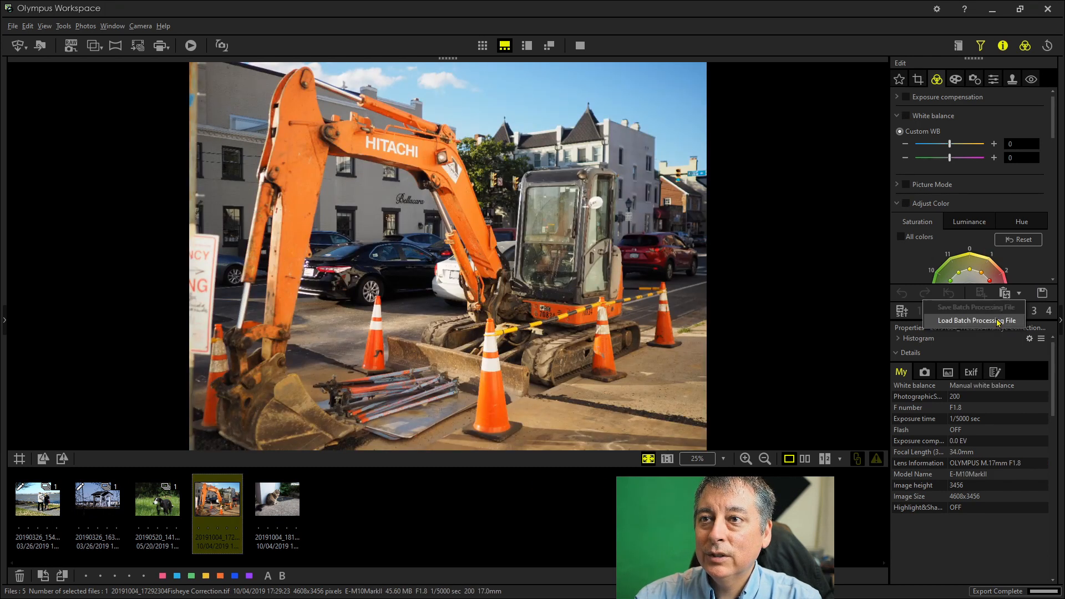
left_click(976, 320)
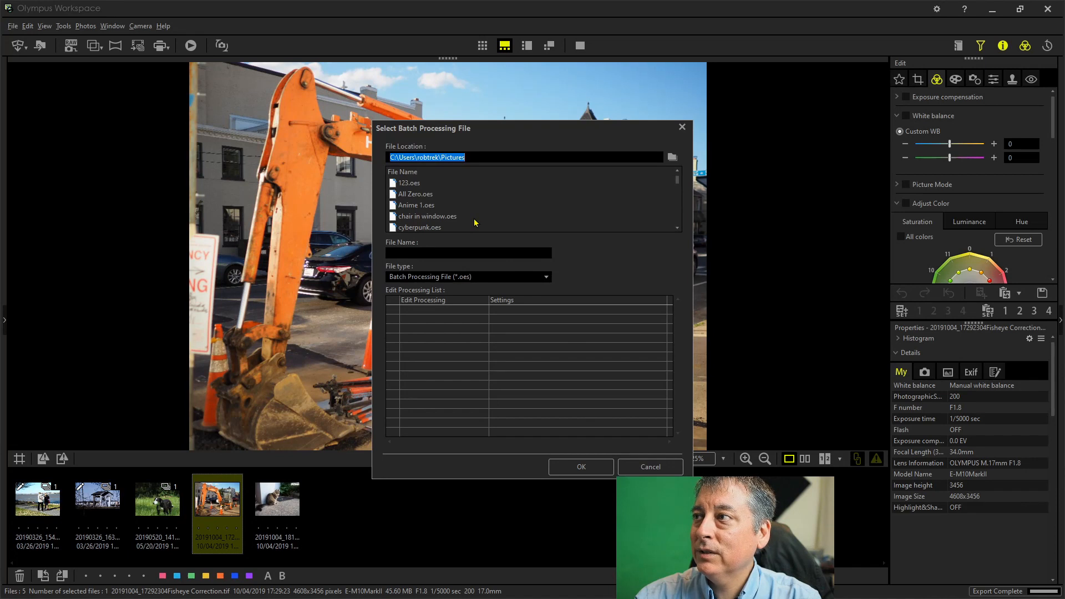
scroll("down", 3)
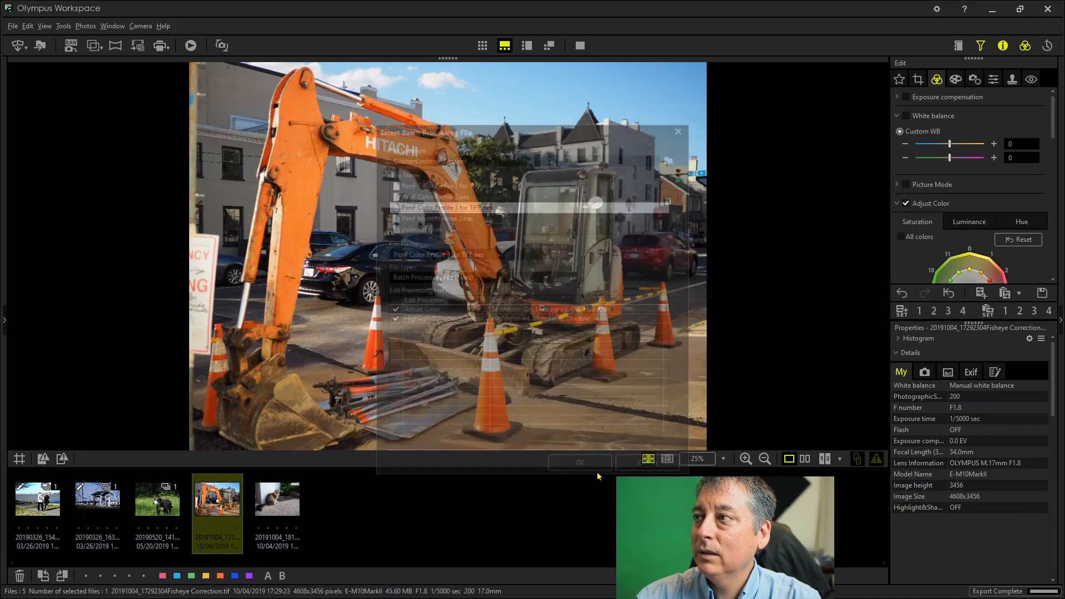
left_click(579, 461)
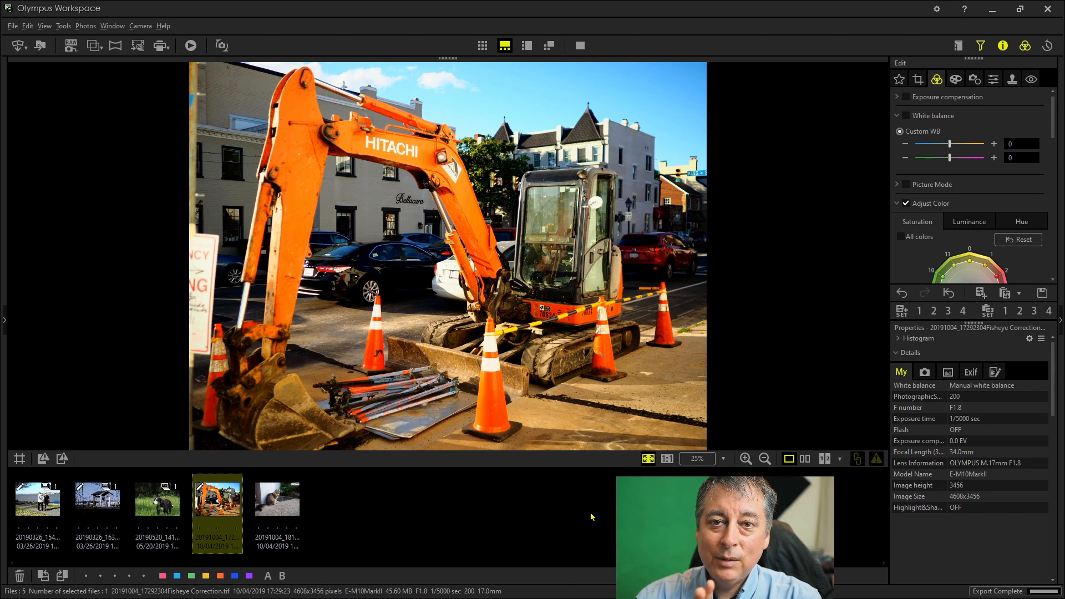
mouse_move(201, 136)
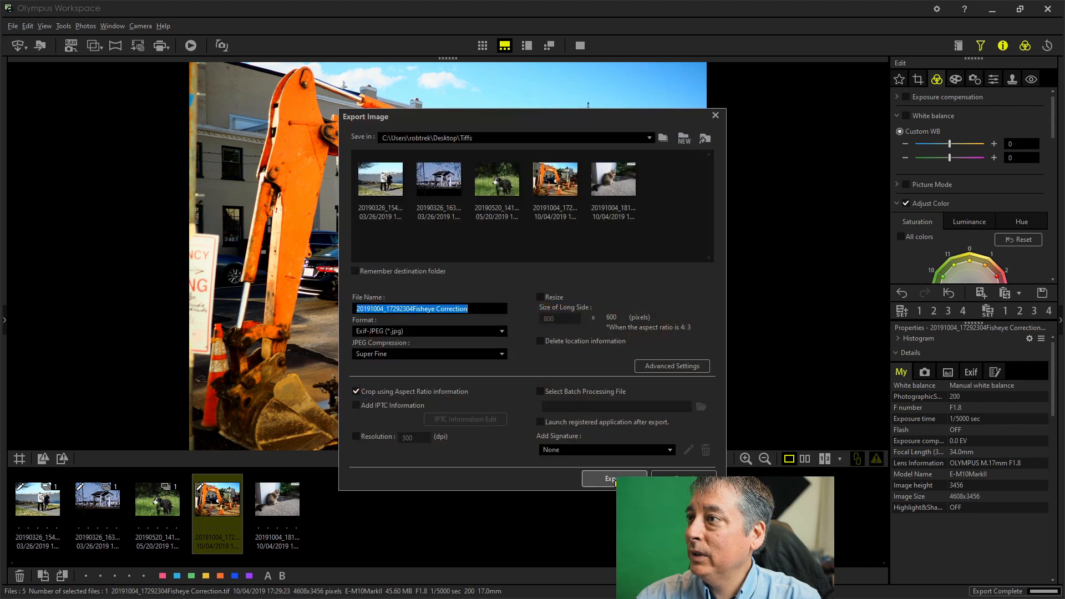
- Export the profiled excavator photo as a Super Fine Exif-JPEG into the Tiffs folder
left_click(501, 331)
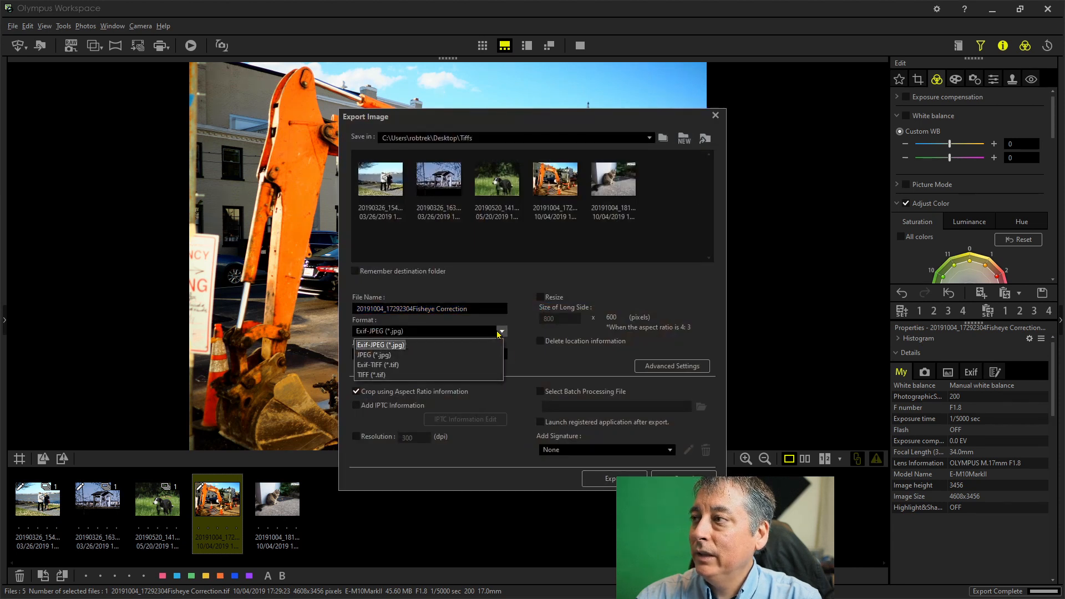
left_click(380, 344)
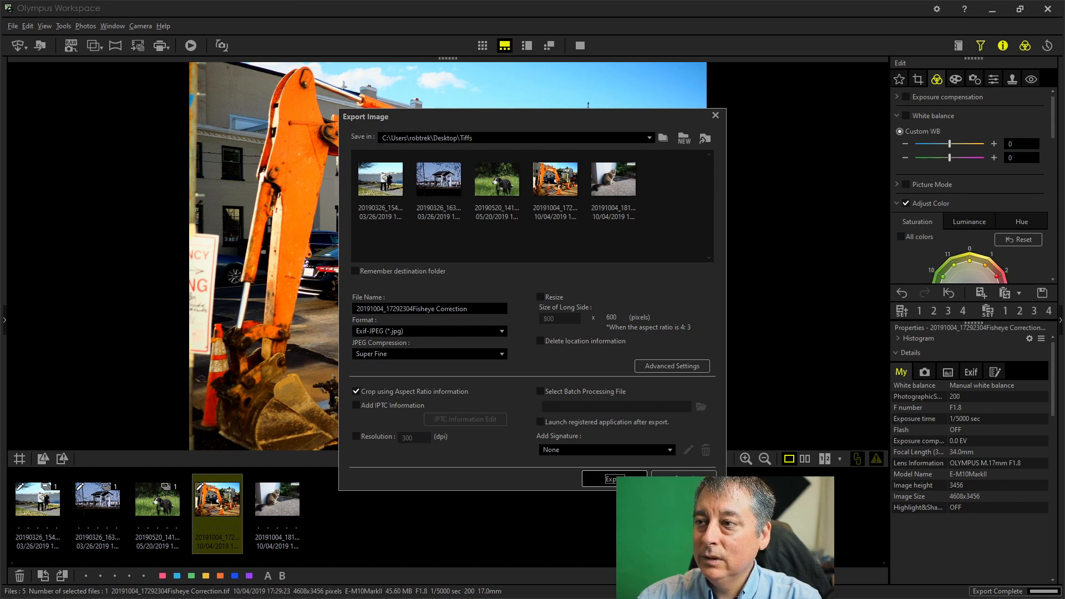
left_click(613, 478)
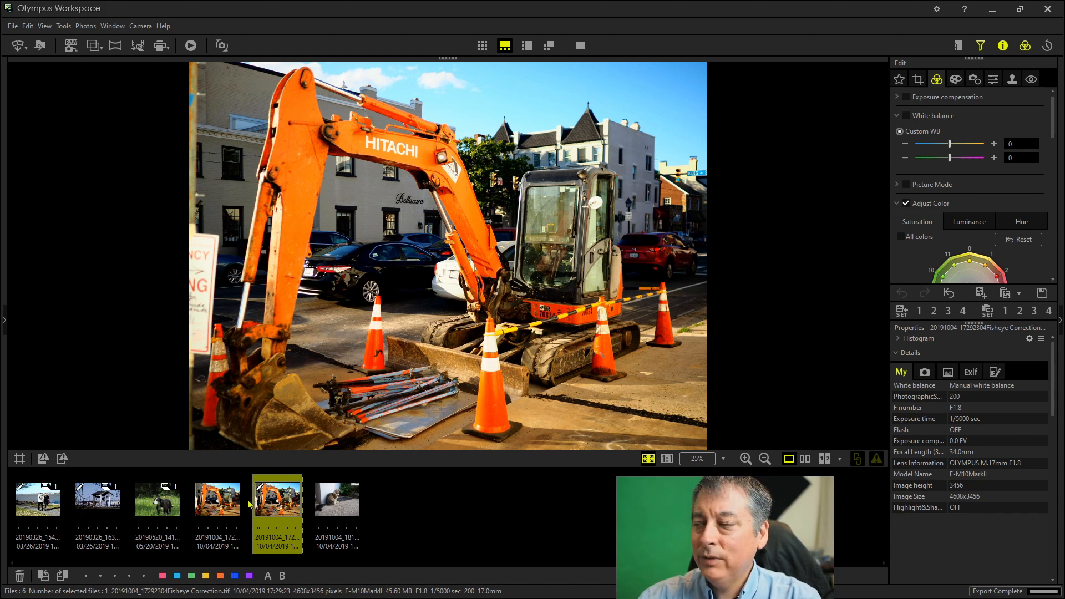
- Select the new excavator JPEG and view it beside the TIFF in 2-up comparison
left_click(218, 504)
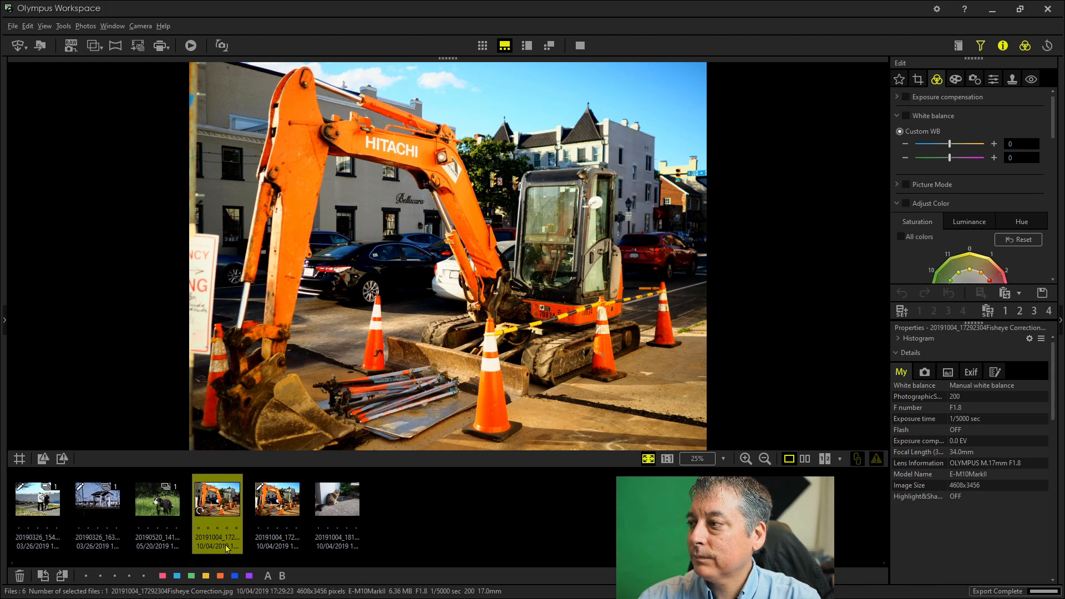
mouse_move(451, 517)
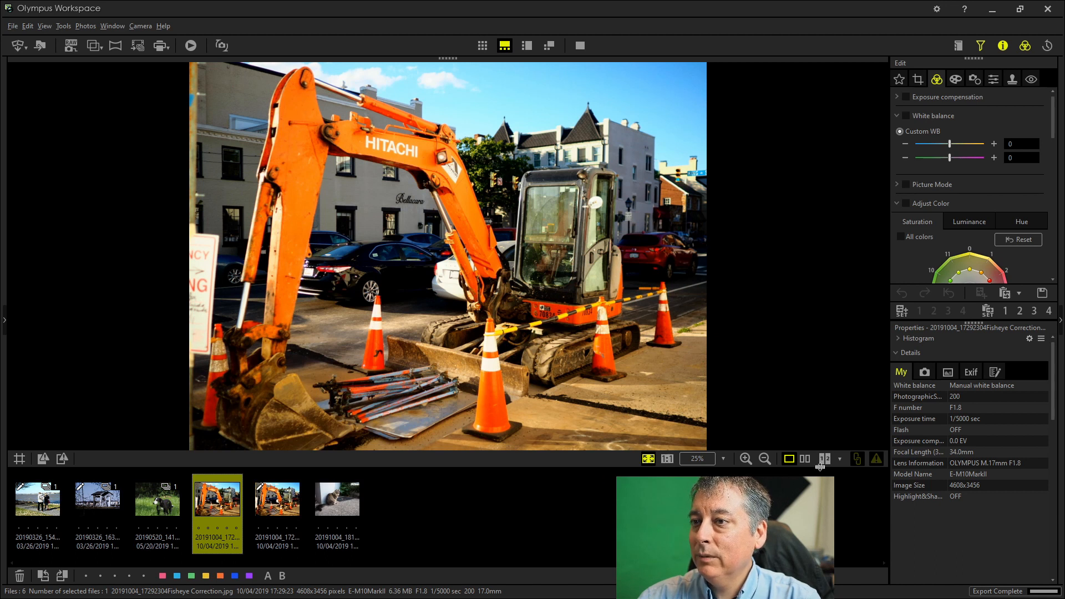
left_click(824, 459)
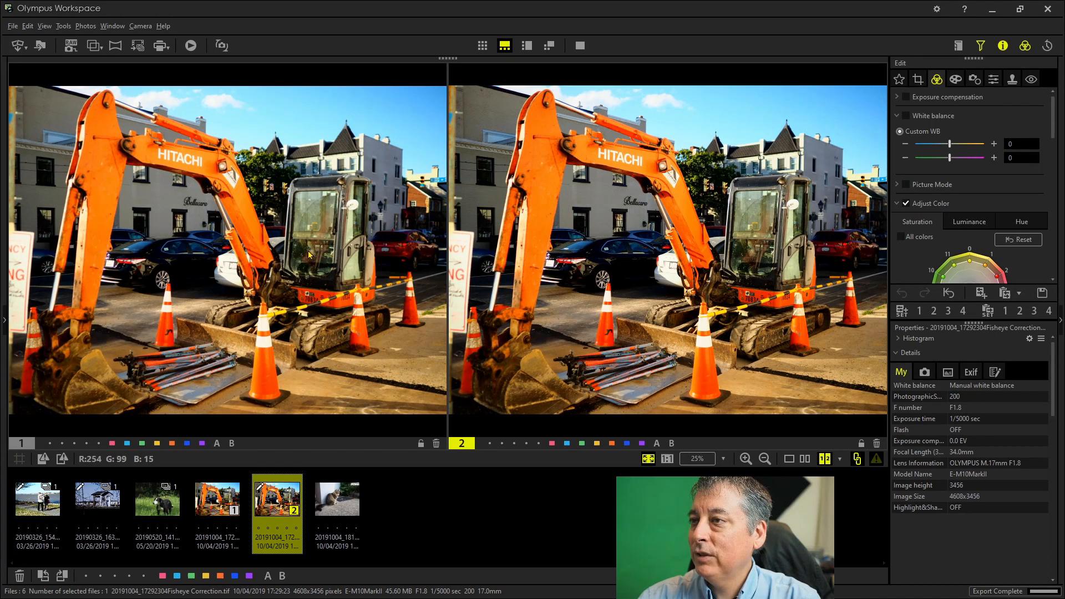
mouse_move(739, 329)
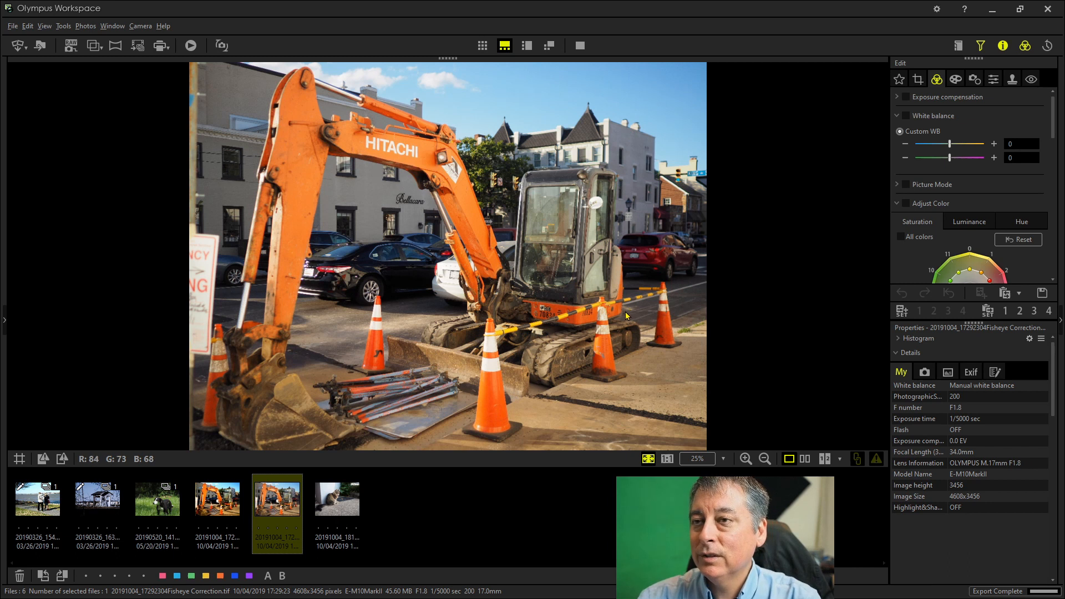
- Load 'PenF Color Profile 2 for TIFF.oes' onto the excavator TIFF and export another JPEG
left_click(1018, 293)
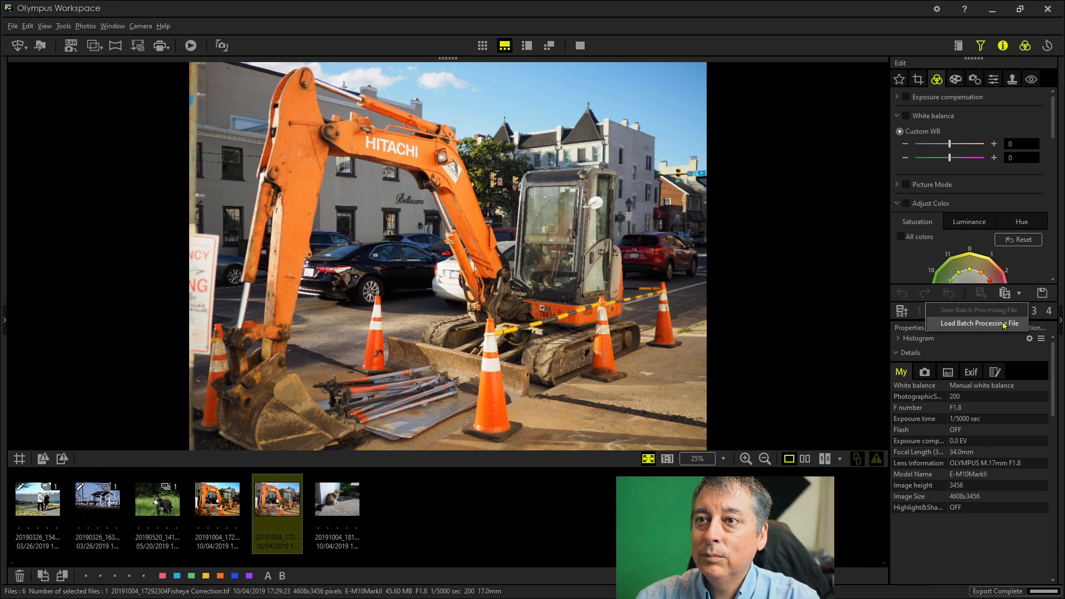
left_click(979, 324)
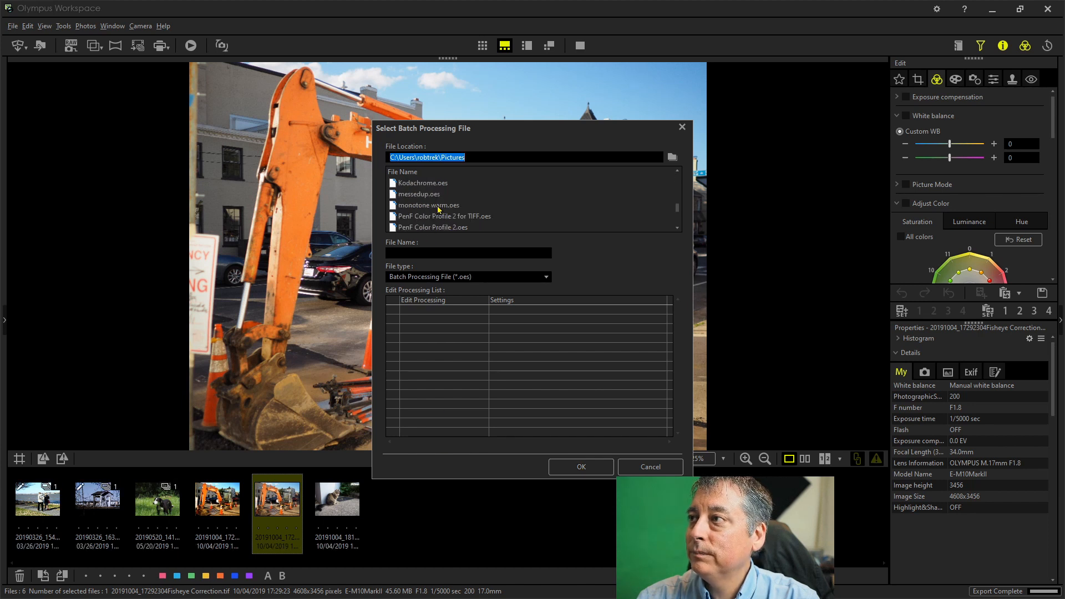
left_click(443, 215)
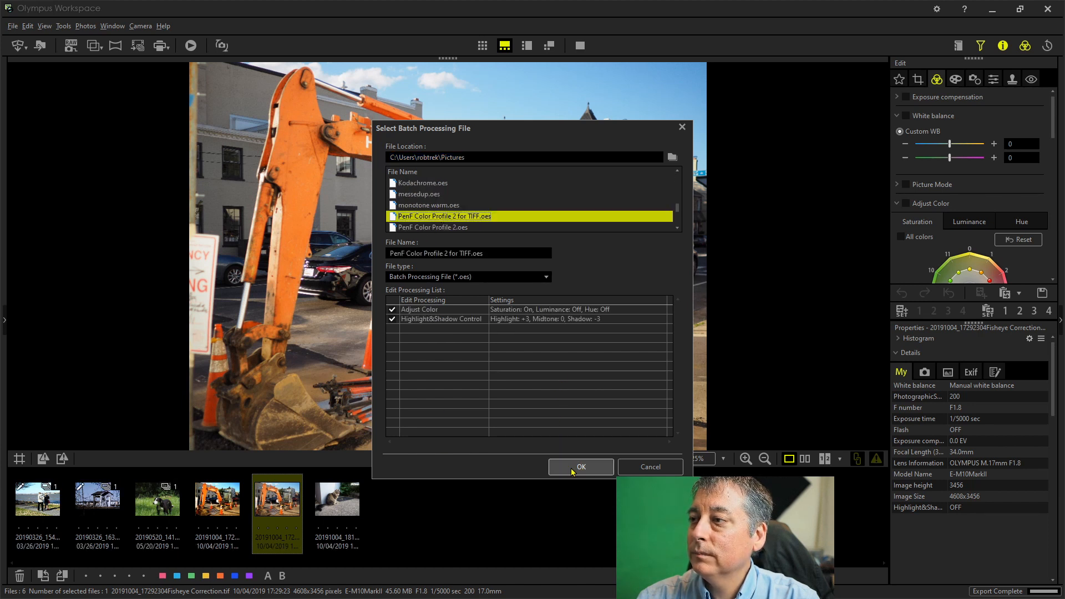
left_click(581, 467)
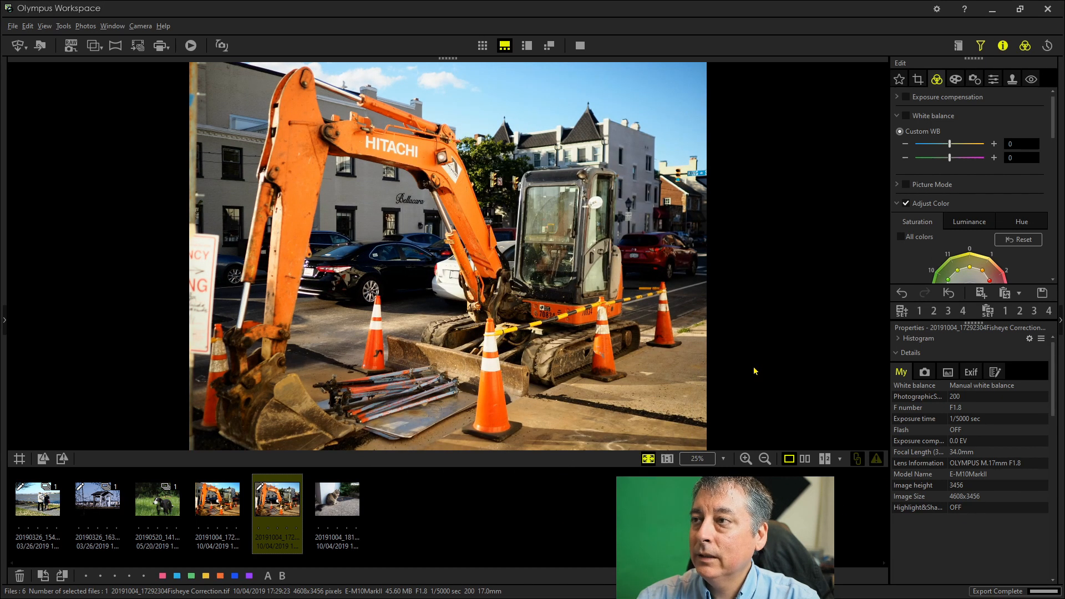
mouse_move(334, 238)
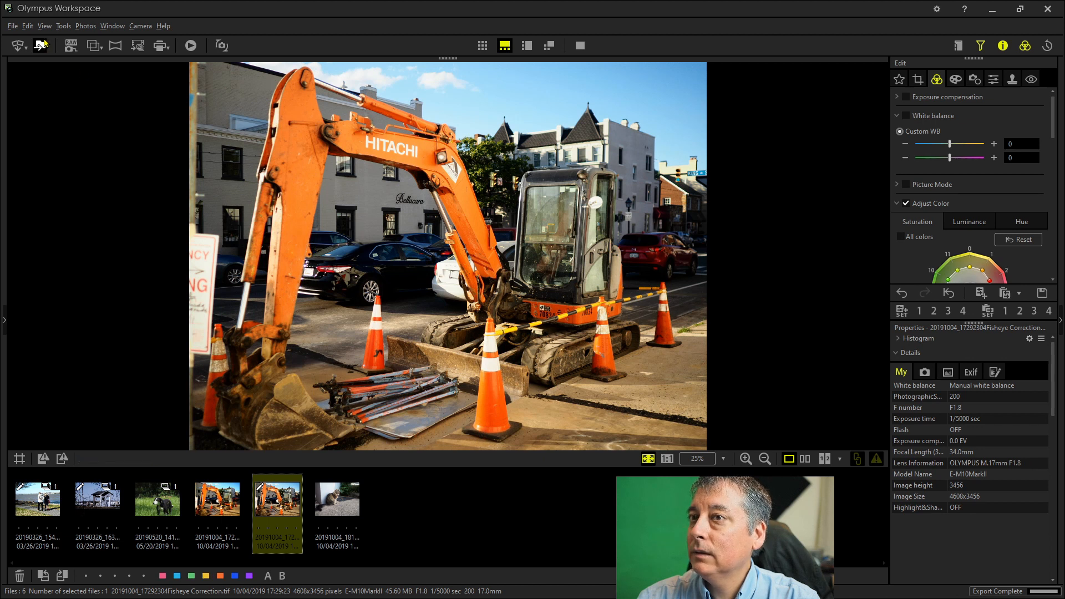
left_click(39, 46)
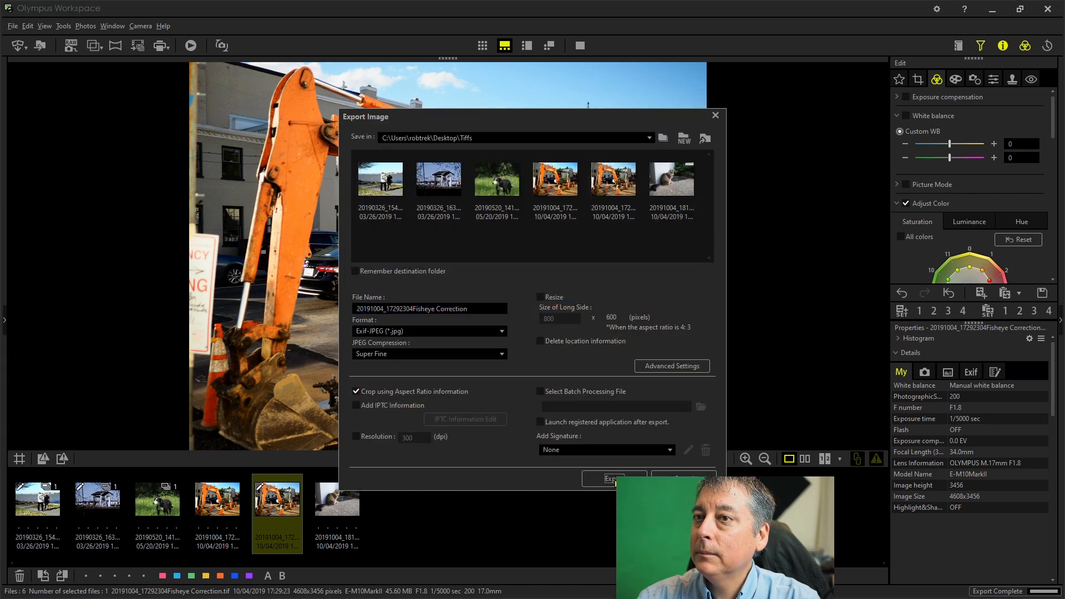
left_click(614, 478)
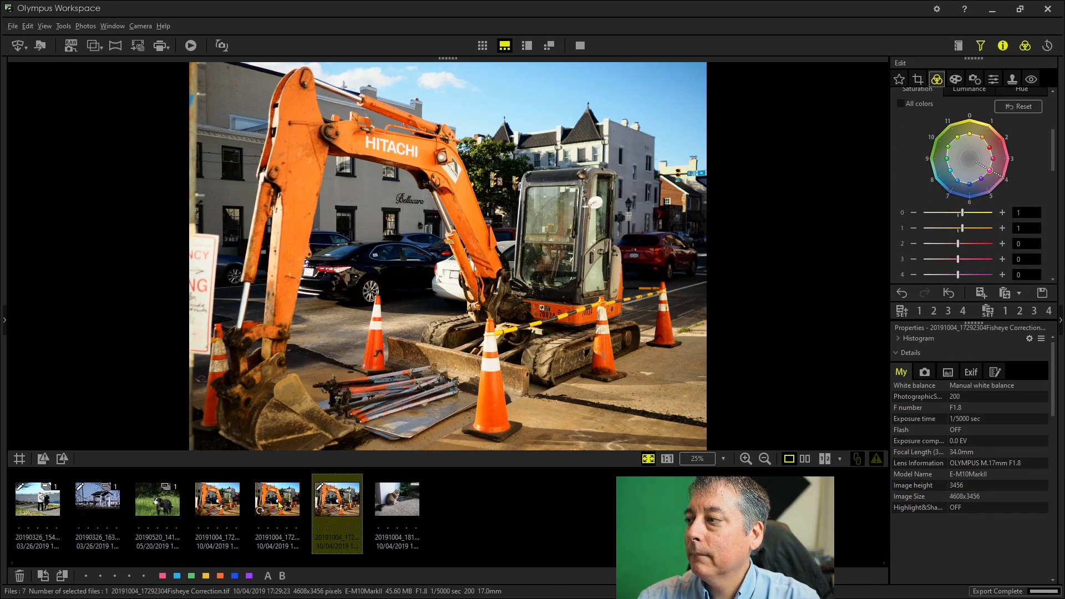
mouse_move(327, 511)
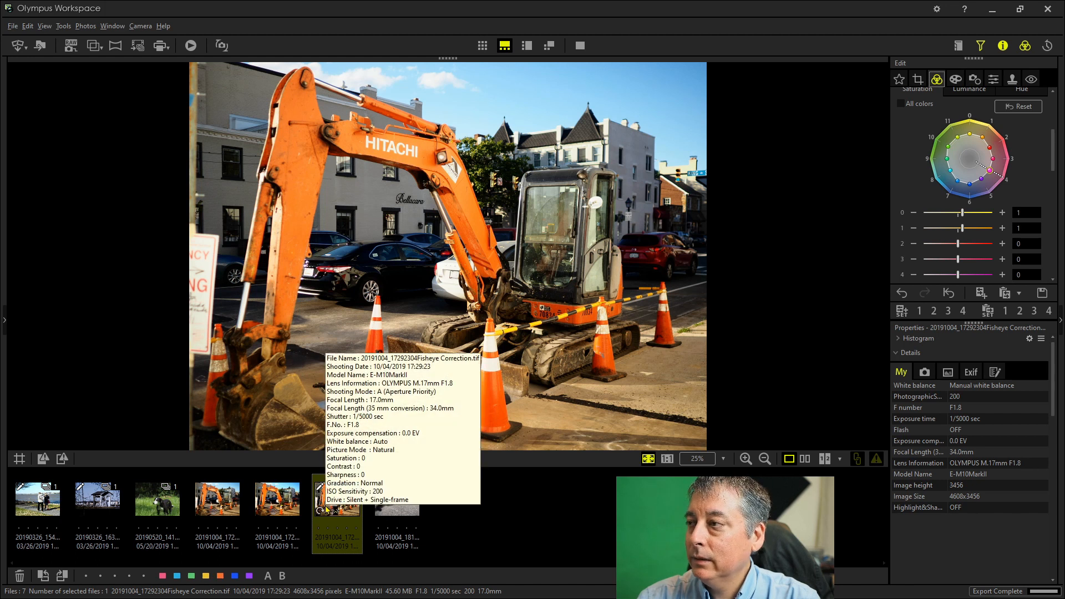
mouse_move(935, 276)
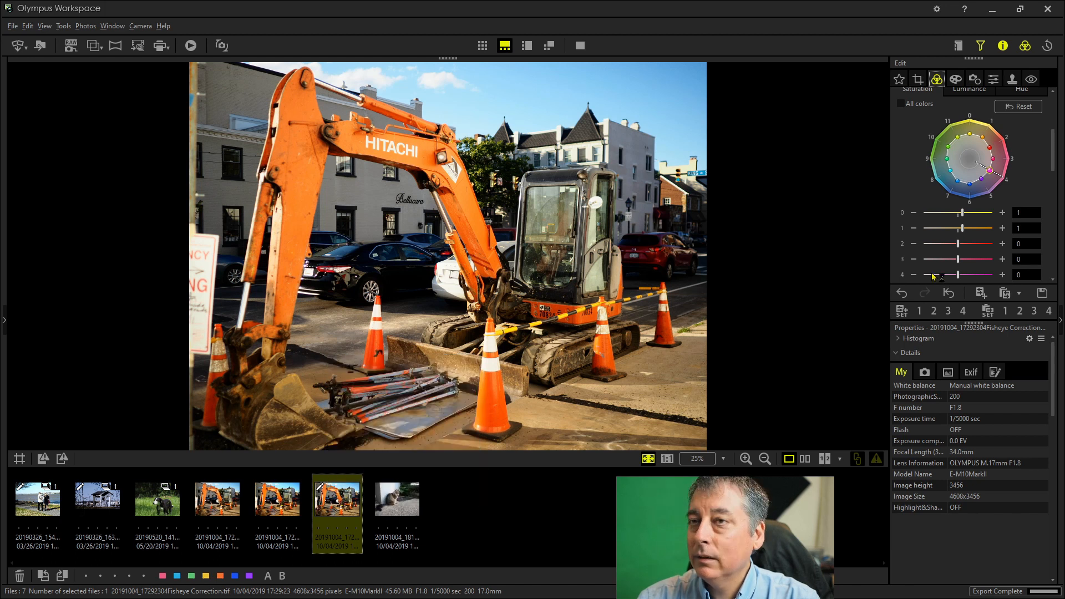
- Show the TIFF and both profiled JPEGs in separate panes of the 3-up comparison view
left_click(1017, 106)
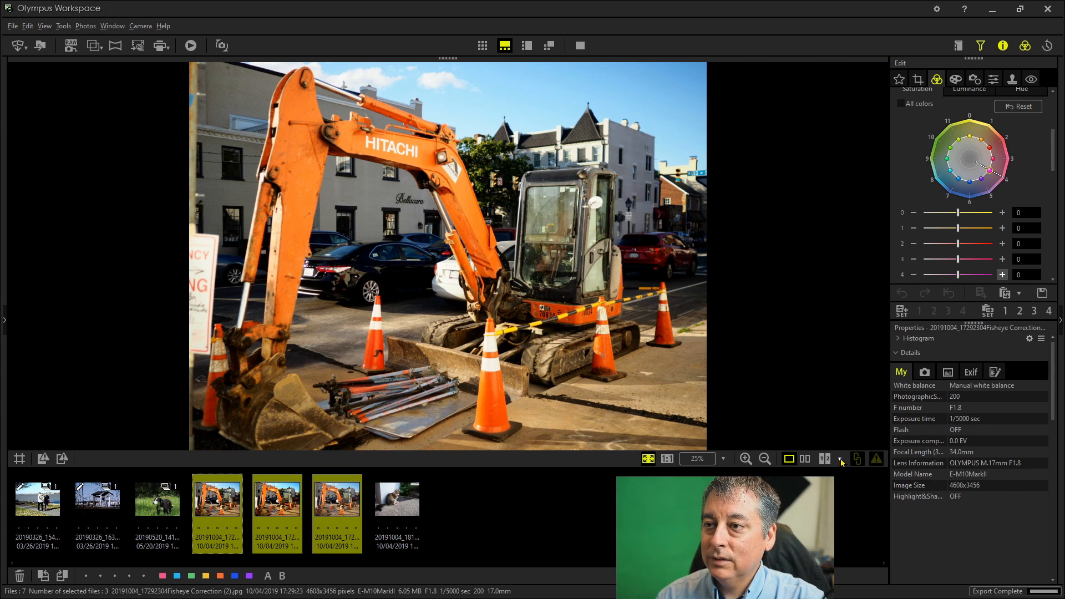
left_click(823, 459)
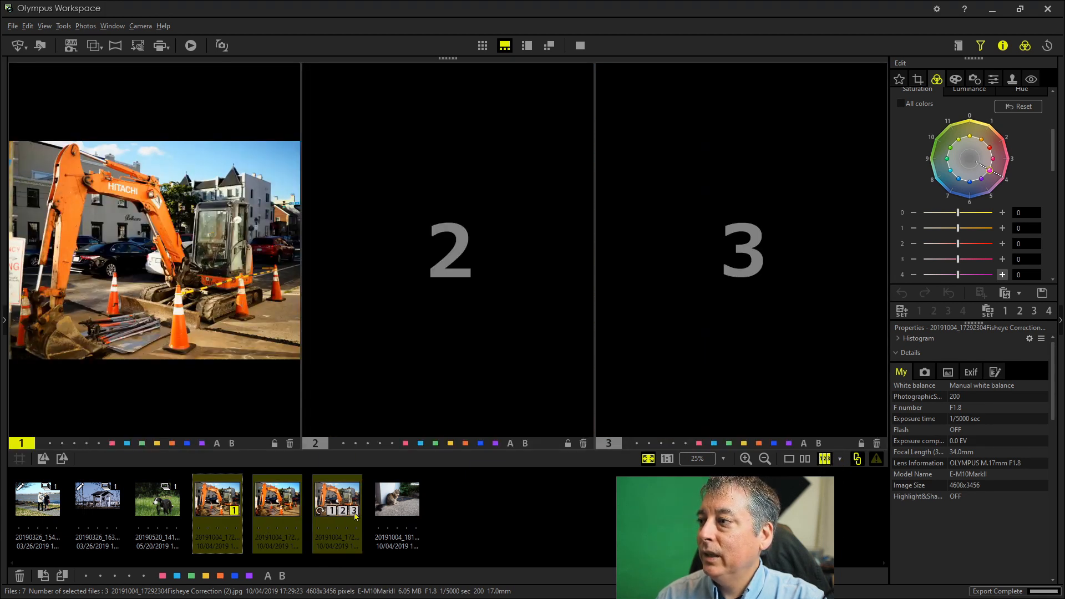
left_click(337, 499)
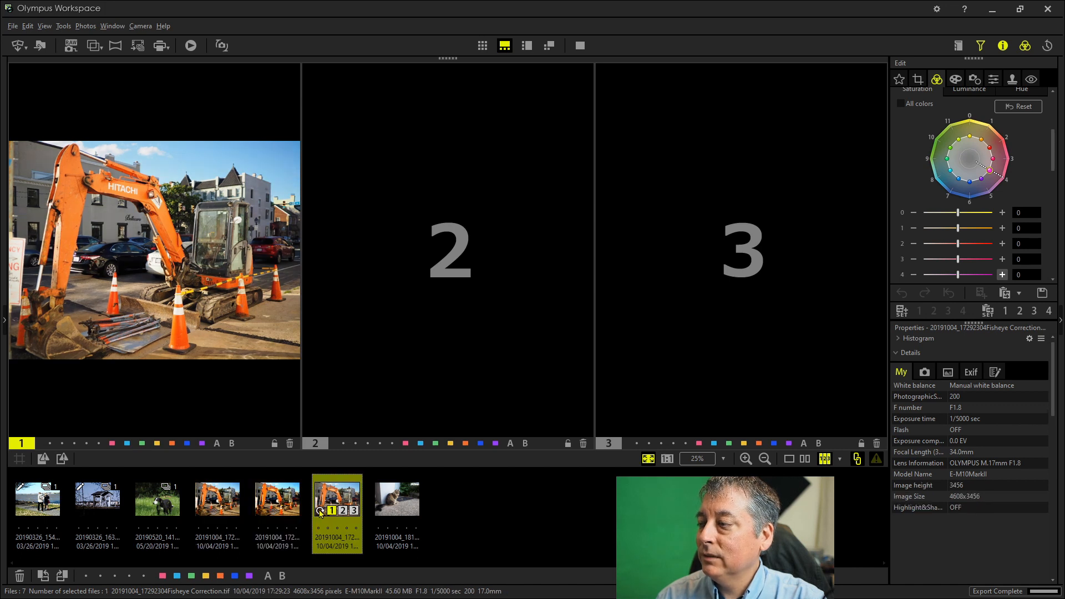
mouse_move(275, 513)
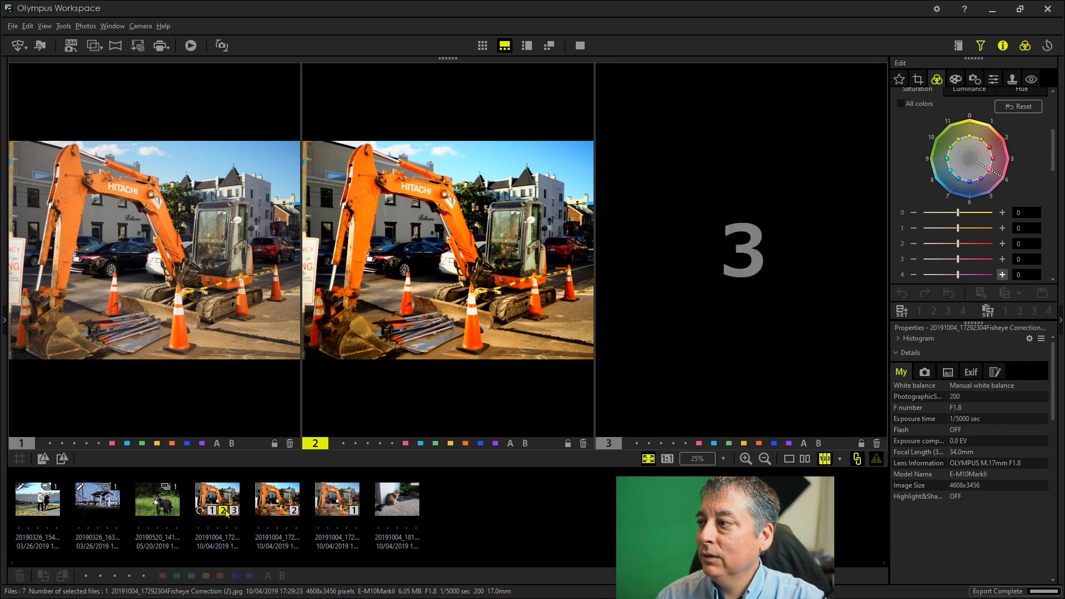
left_click(277, 500)
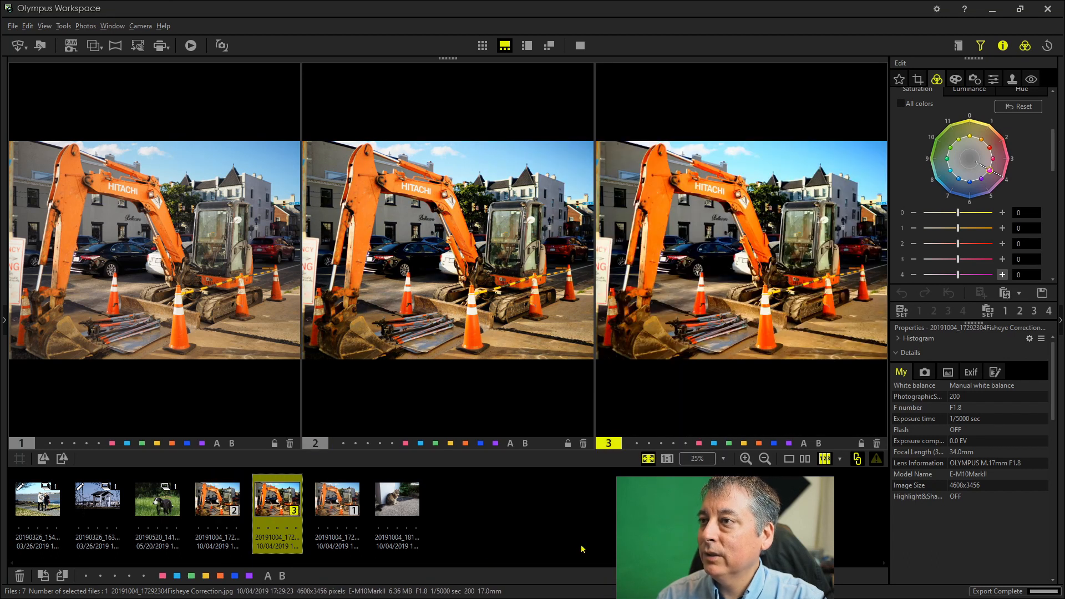